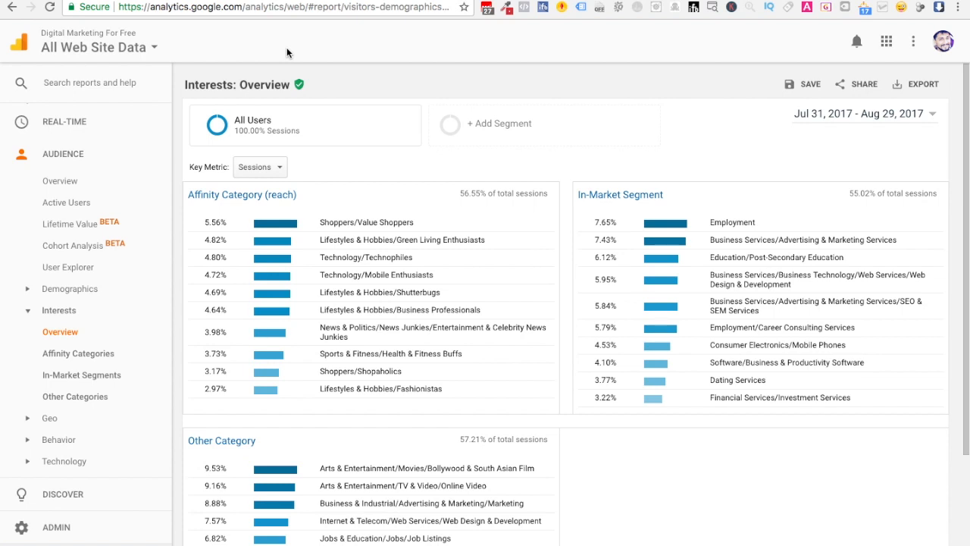
Navigate the browser to google.com/adsense
text(google.com/adsense)
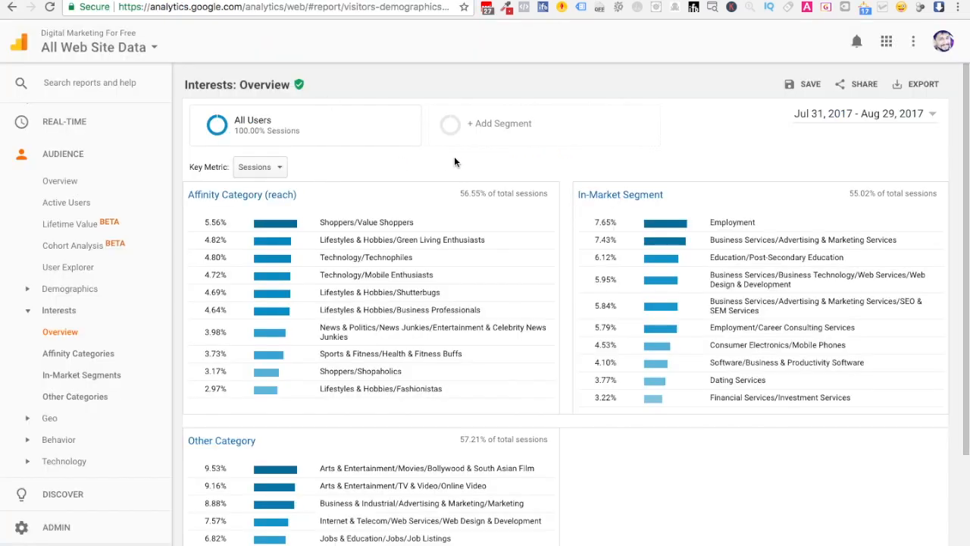
mouse_move(559, 170)
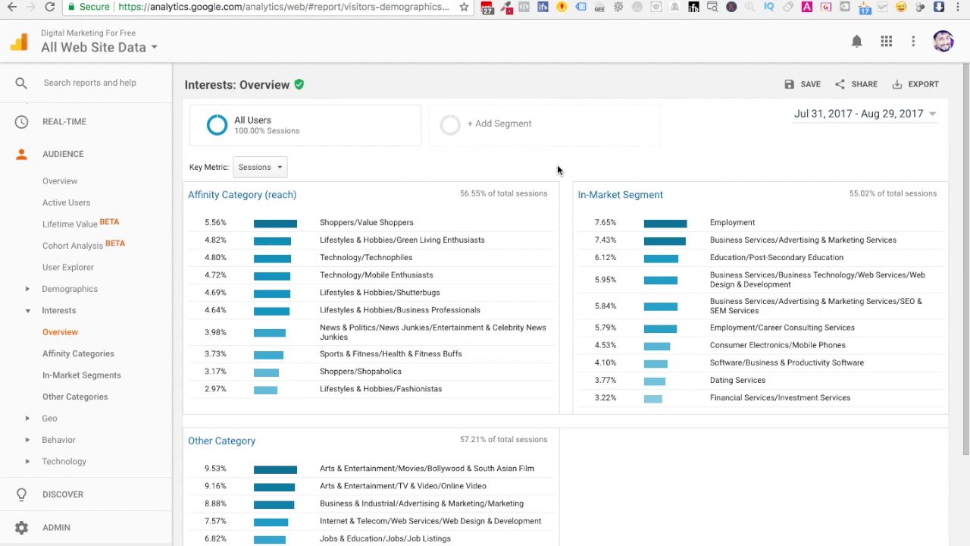
mouse_move(555, 169)
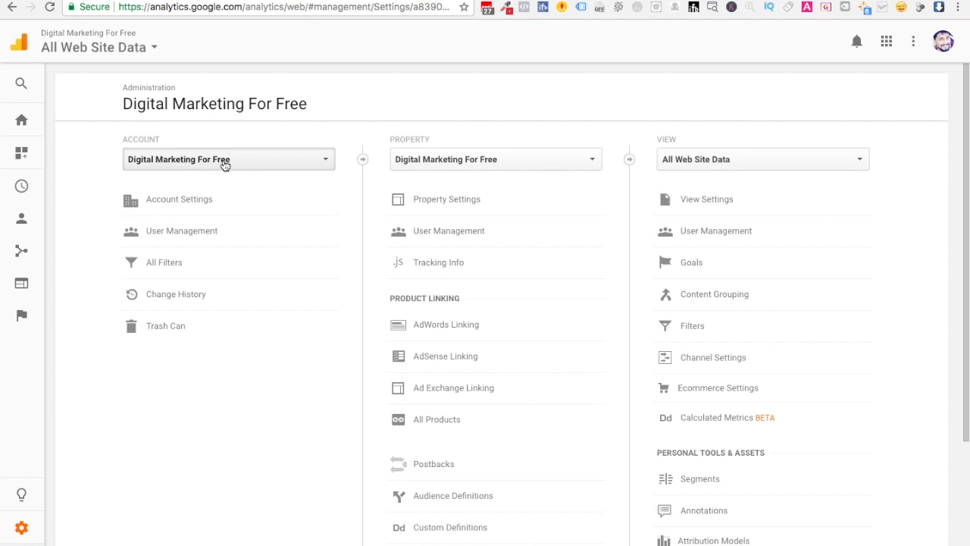
mouse_move(200, 161)
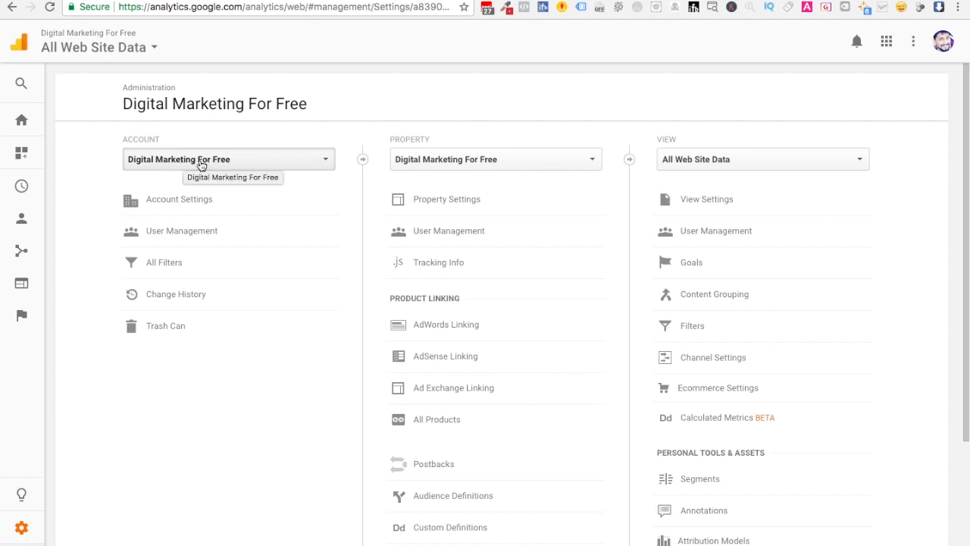
mouse_move(211, 162)
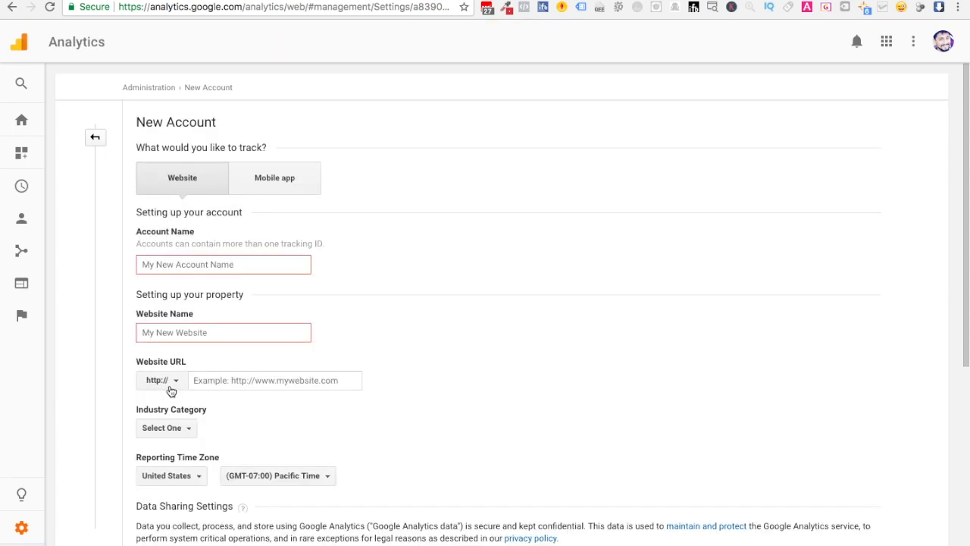
mouse_move(455, 175)
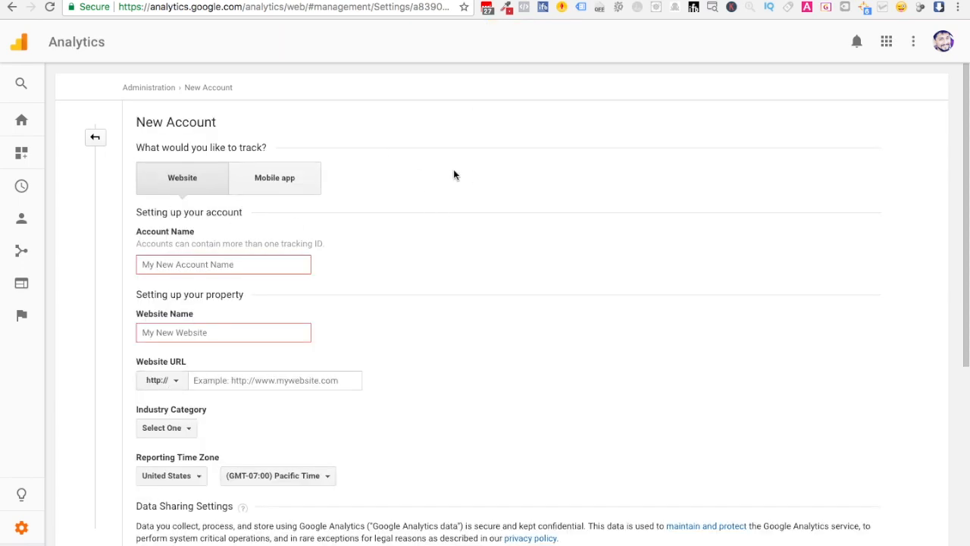
mouse_move(425, 364)
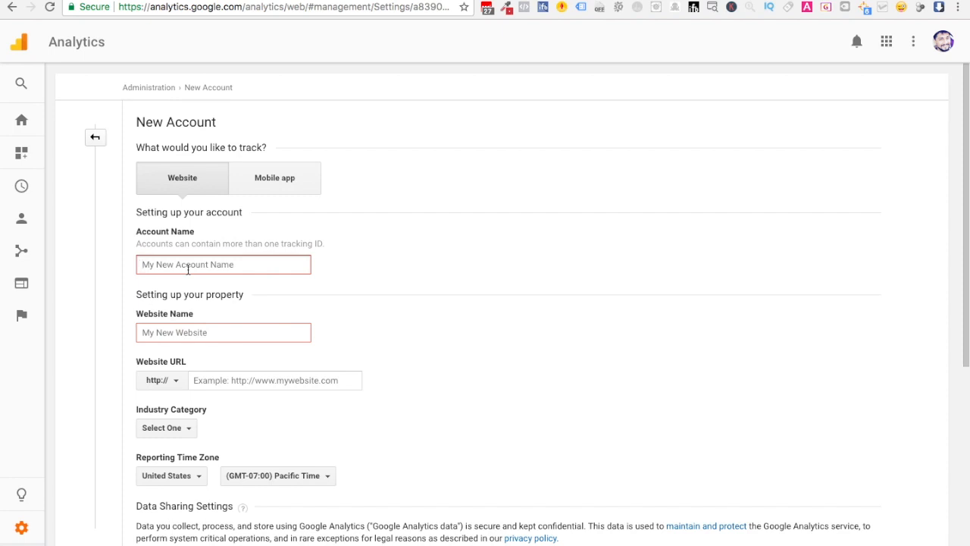
Name the new account 'My YouTube Channel - DigitalPratik' and the website 'YouTube Channel'
text(My YouTube Cha)
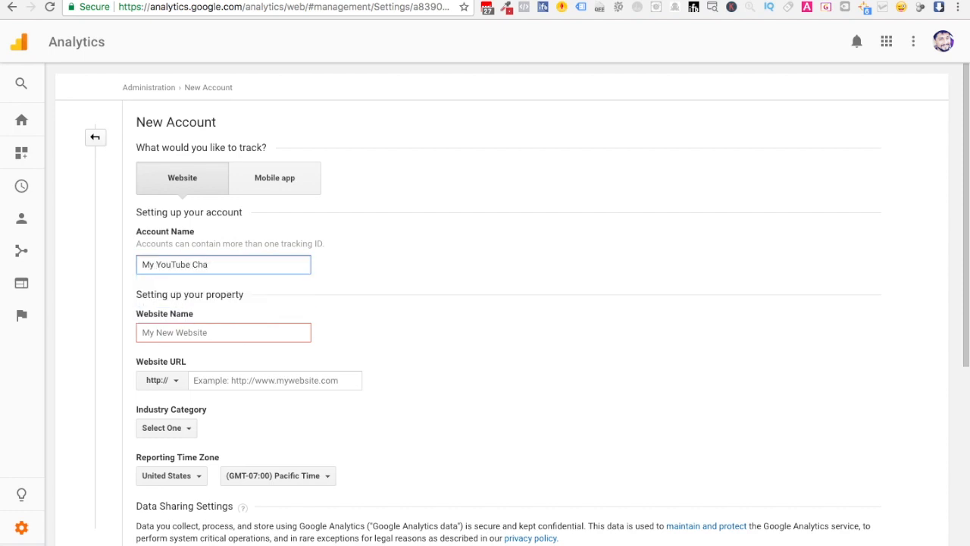
text(nnel - Digital)
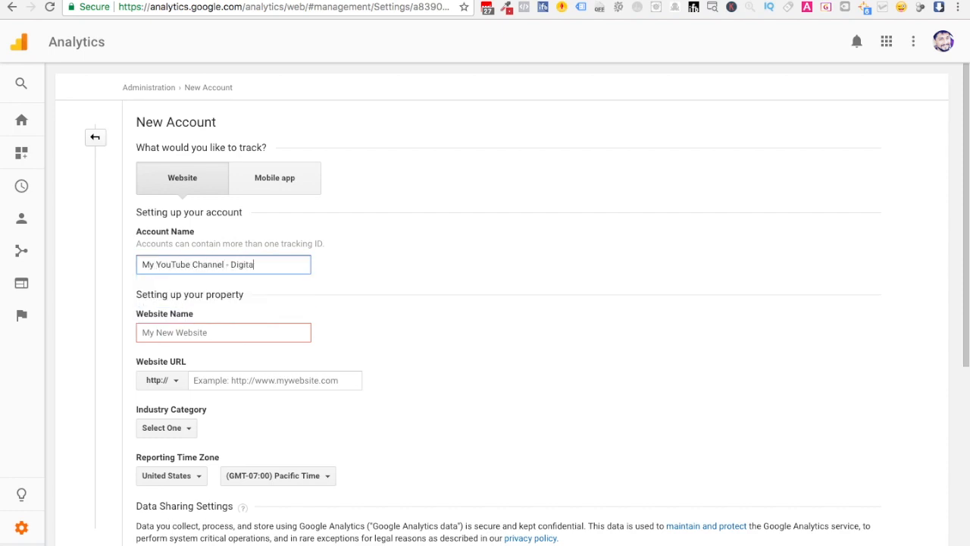
text(Pratik)
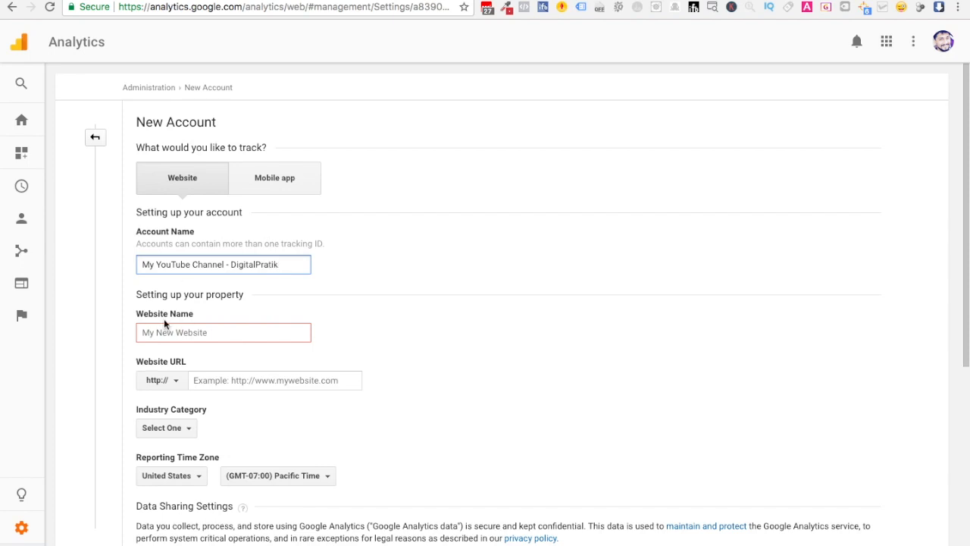
text(Yo)
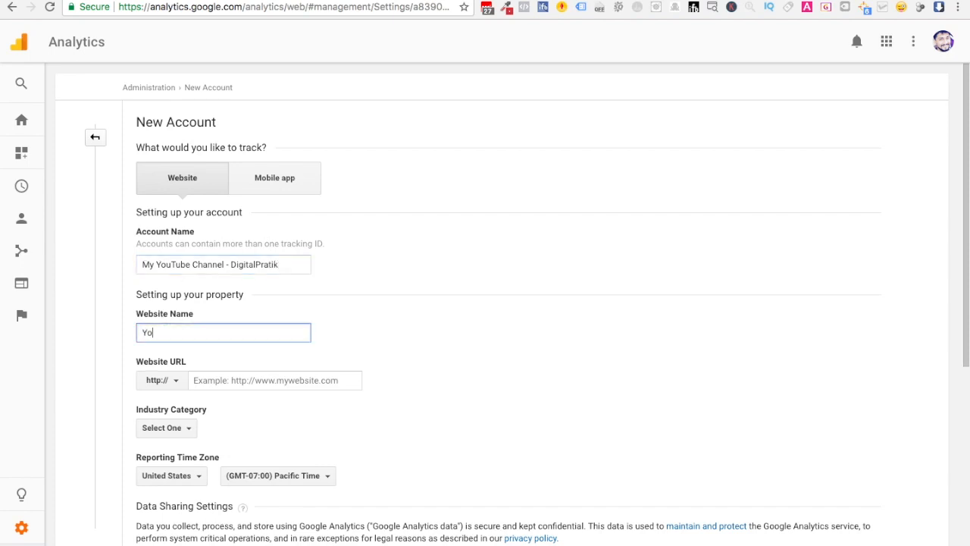
text(uTube)
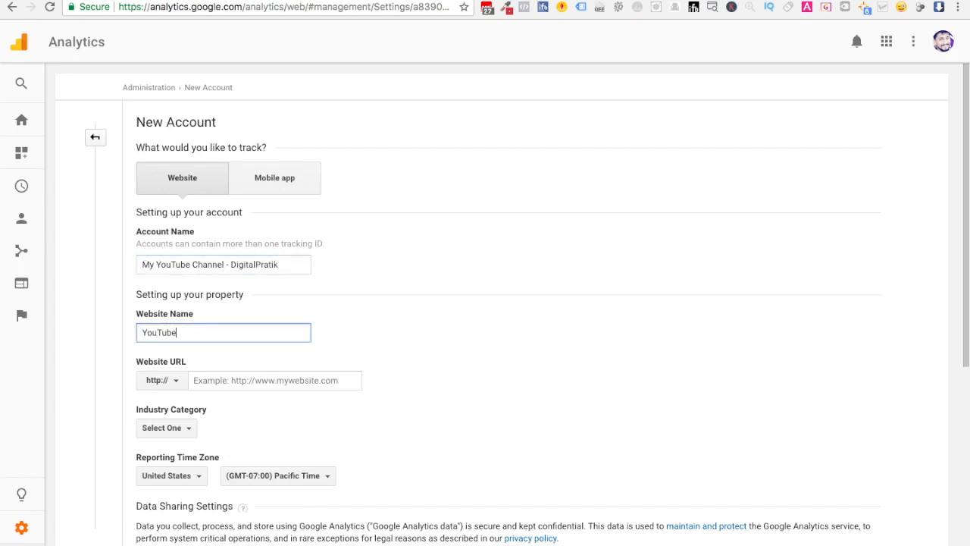
text(Channel)
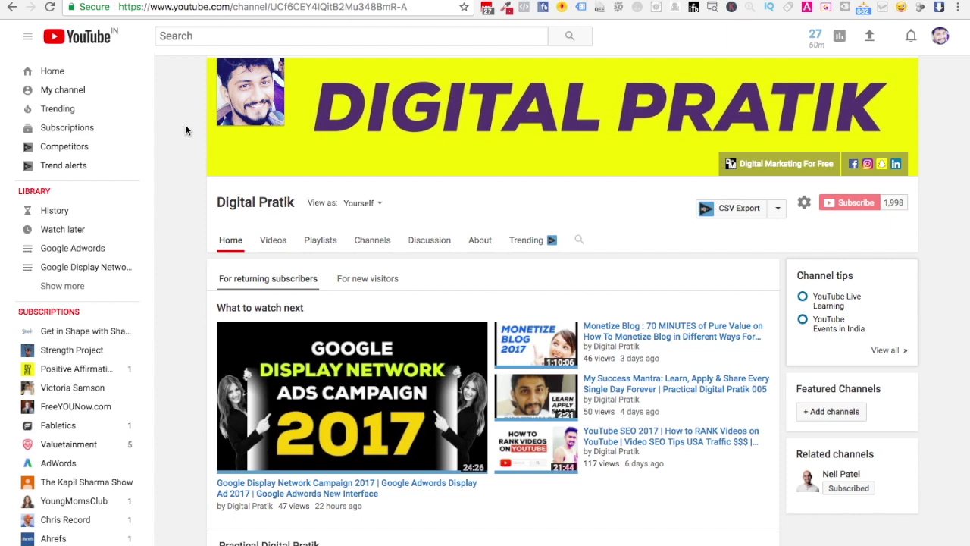
mouse_move(330, 233)
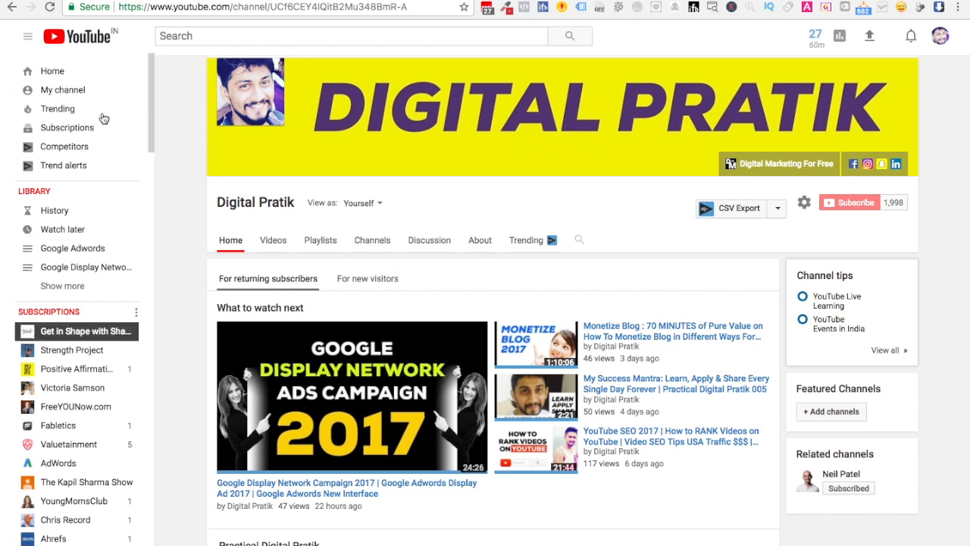
mouse_move(53, 75)
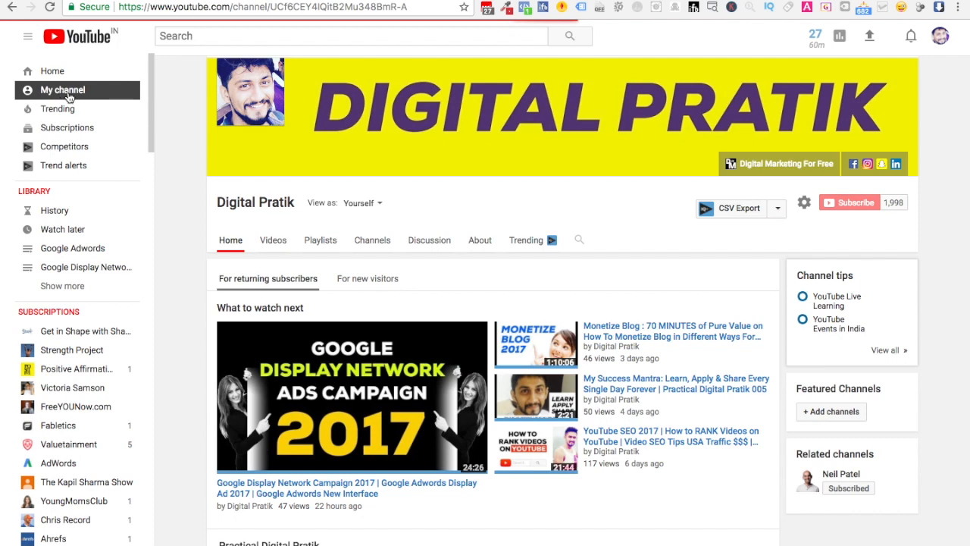
Scroll the Digital Pratik channel page to reach the channel URL
scroll(up, 3)
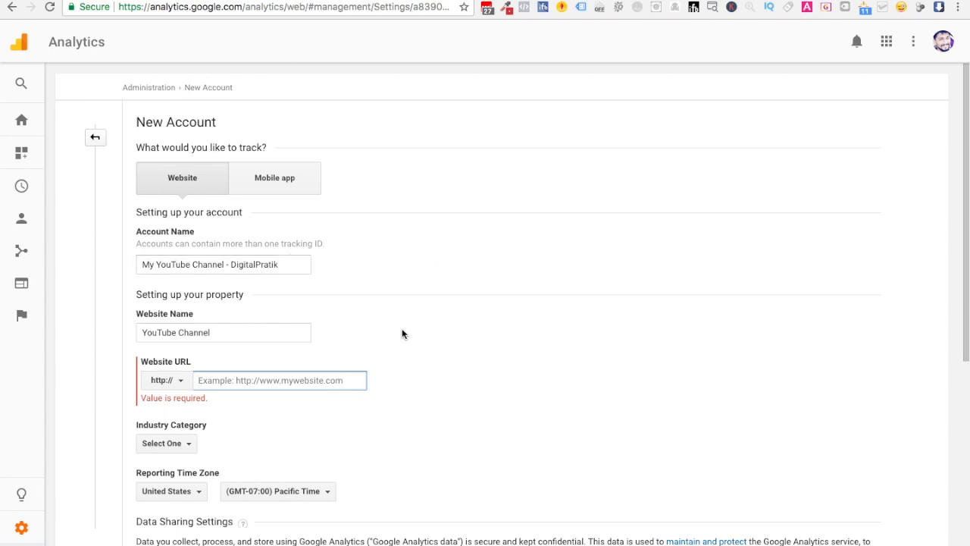
text(m/channel/UCf6CEY4IQitB2Mu348BmR-A)
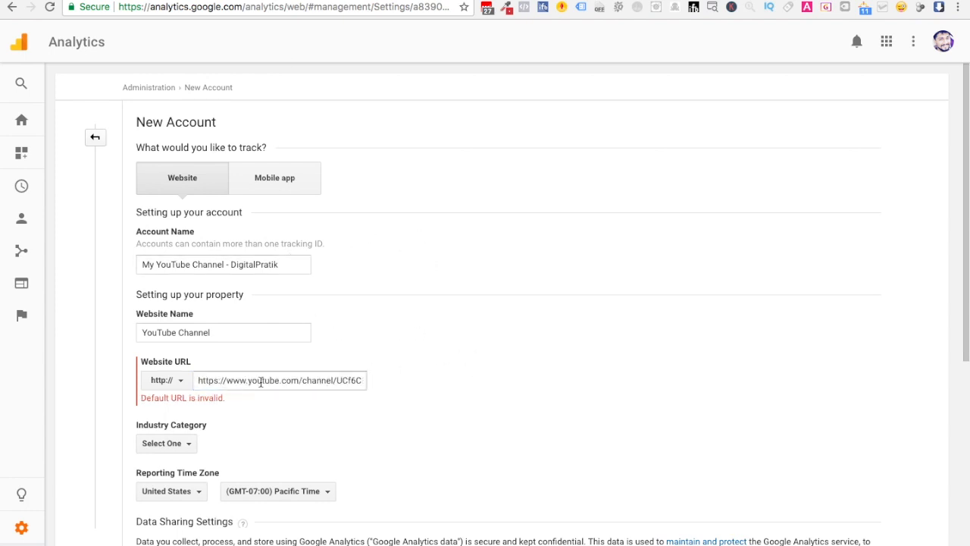
click(165, 379)
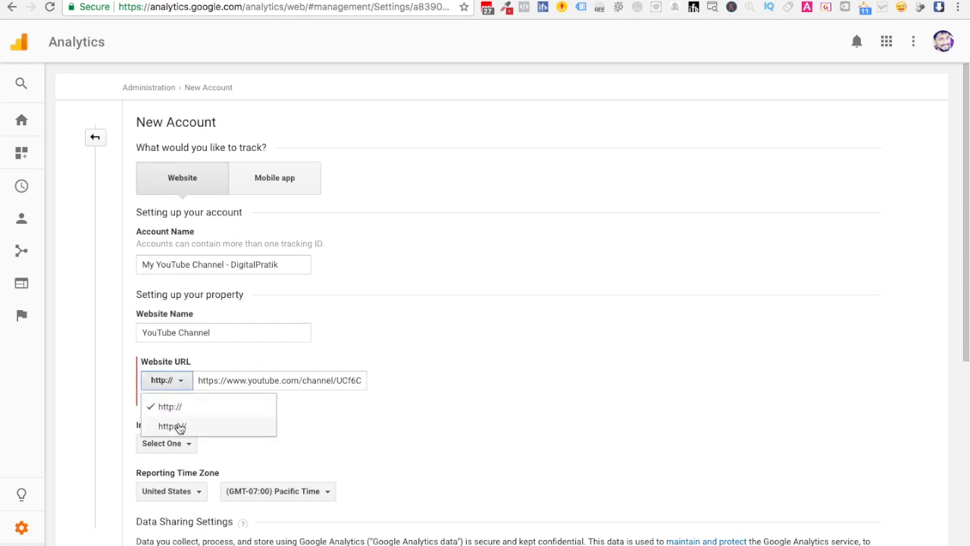
click(170, 424)
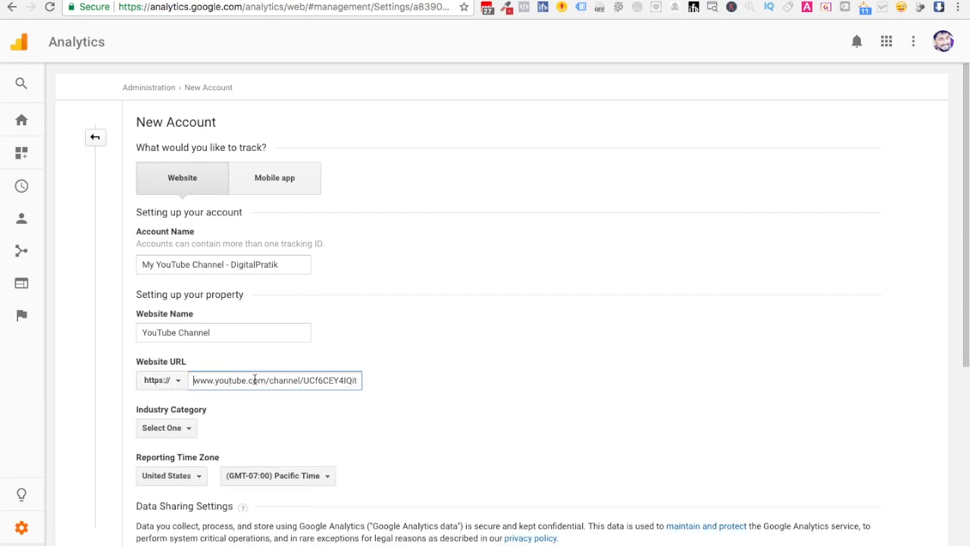
Choose Other as the property's industry category from the category list
scroll(down, 3)
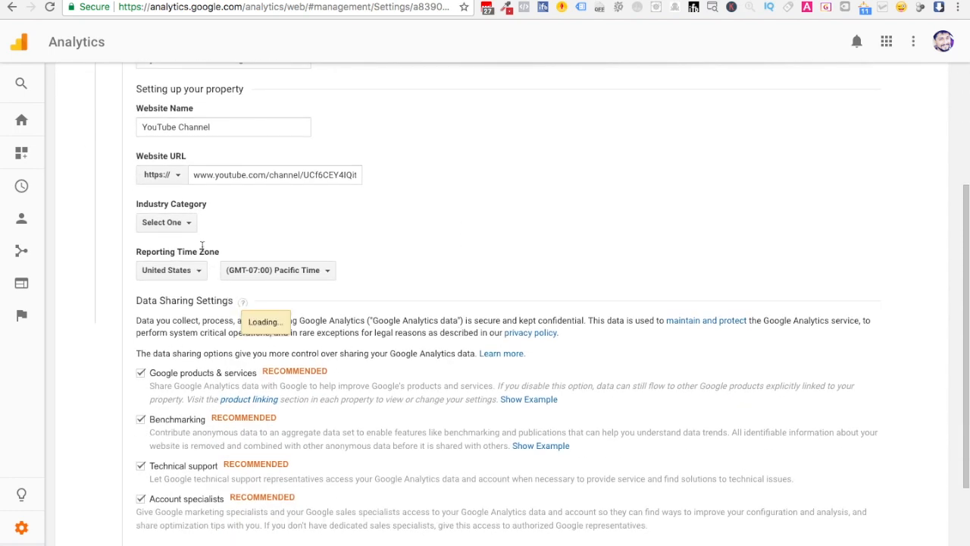
click(165, 222)
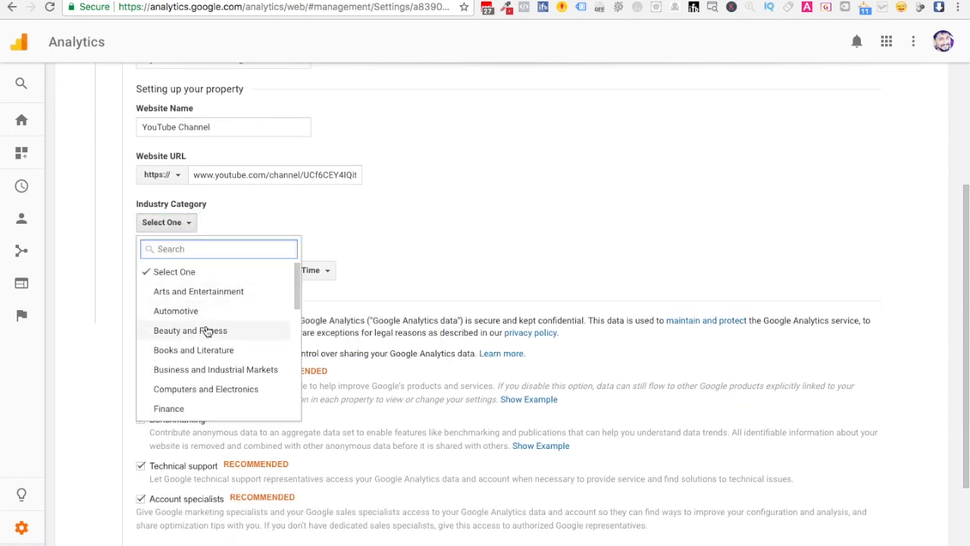
scroll(down, 3)
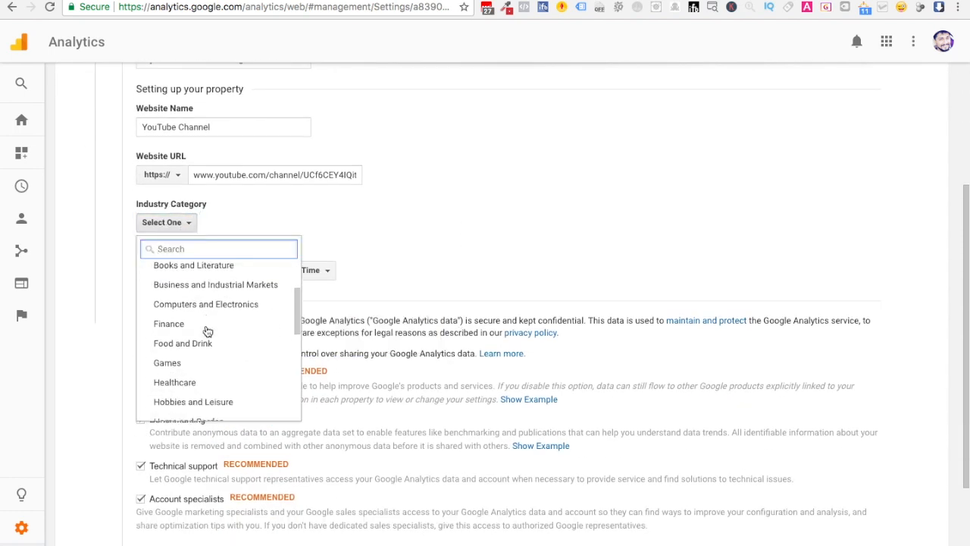
scroll(down, 3)
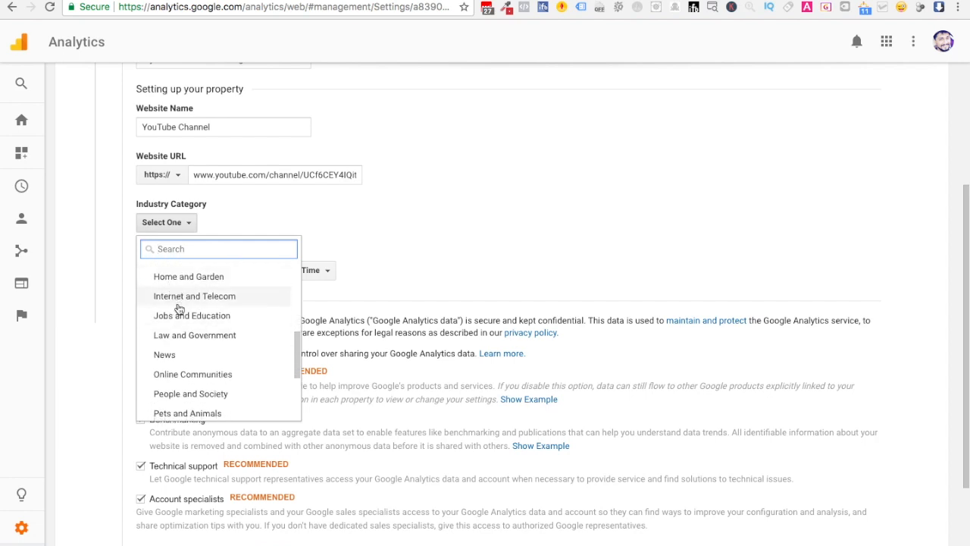
scroll(down, 3)
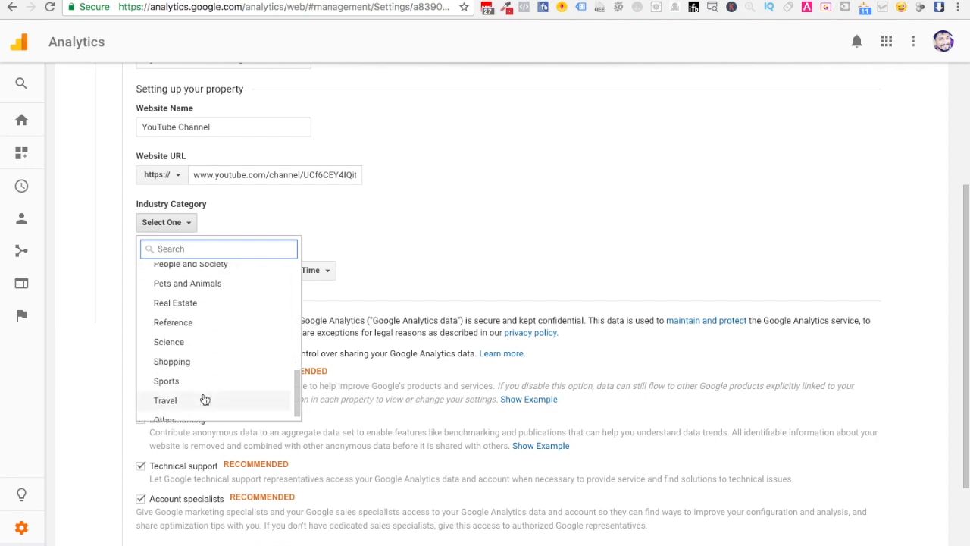
scroll(up, 3)
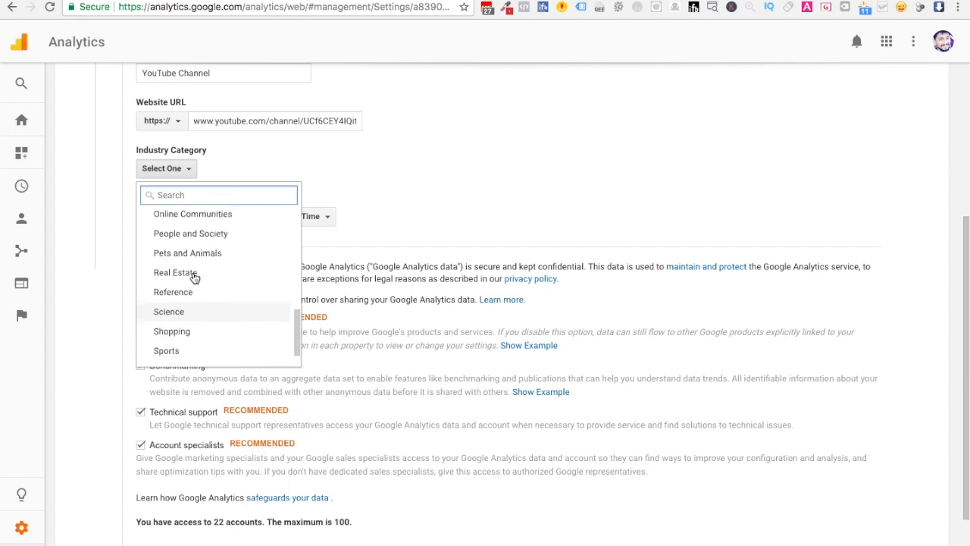
scroll(up, 3)
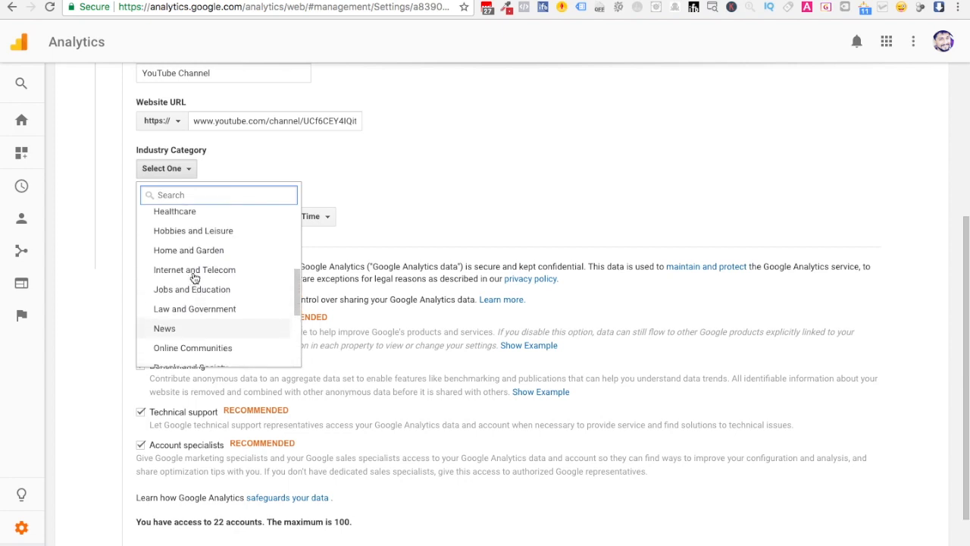
scroll(up, 3)
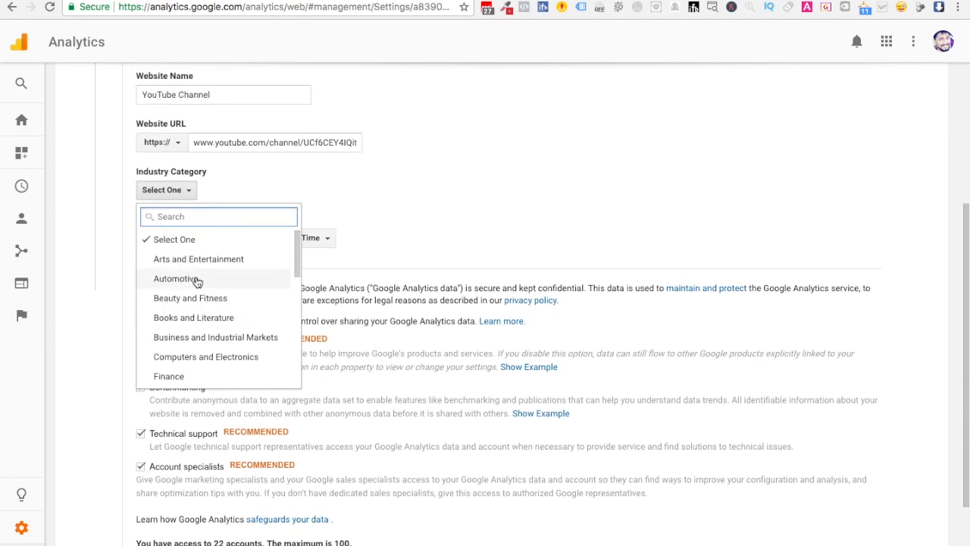
scroll(down, 3)
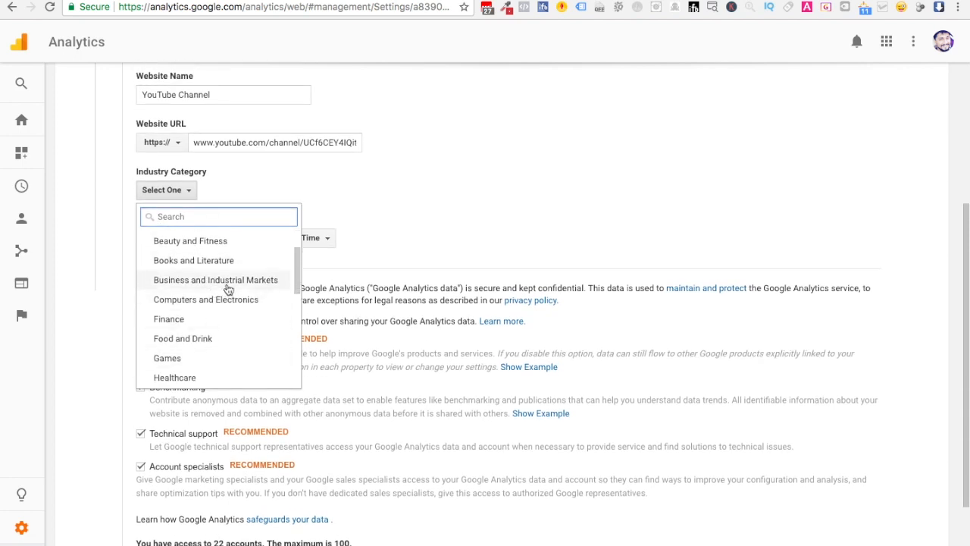
mouse_move(233, 355)
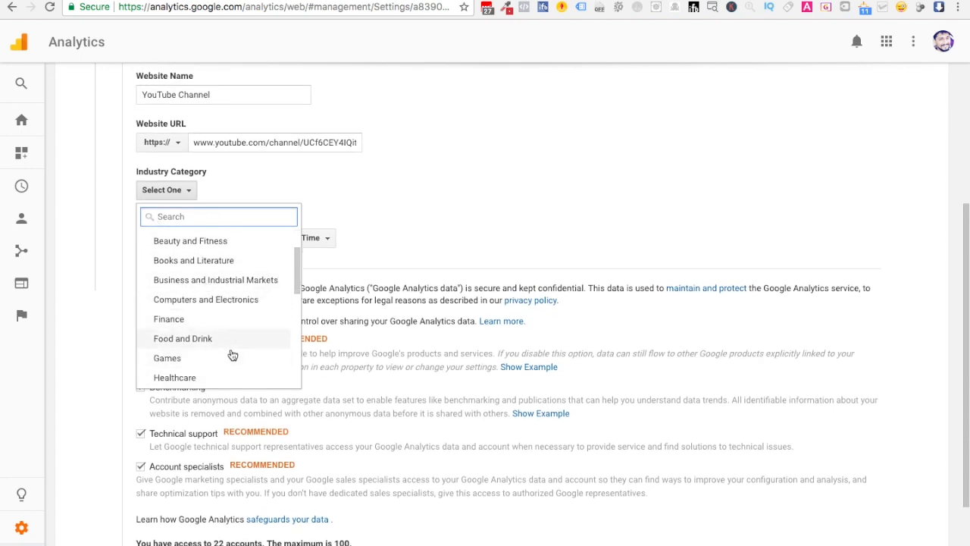
scroll(down, 3)
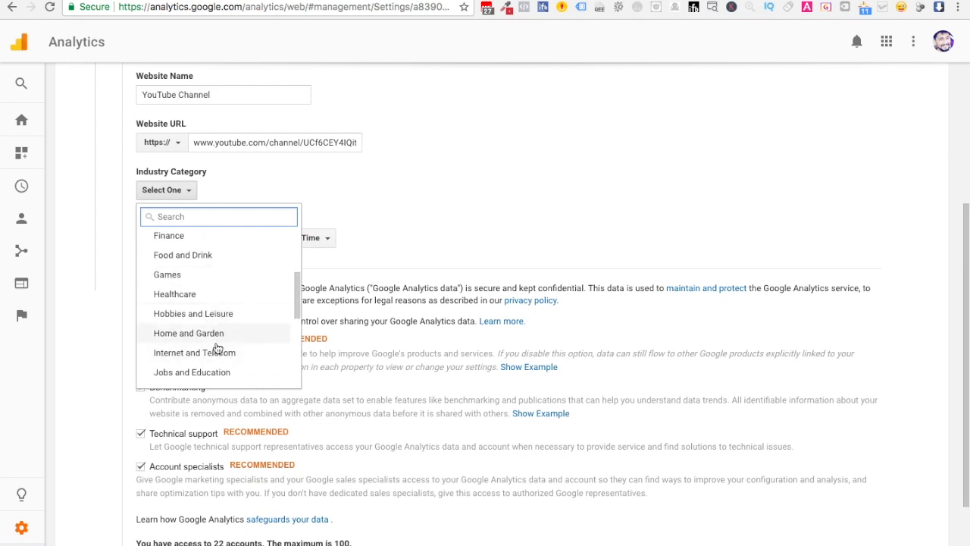
scroll(down, 3)
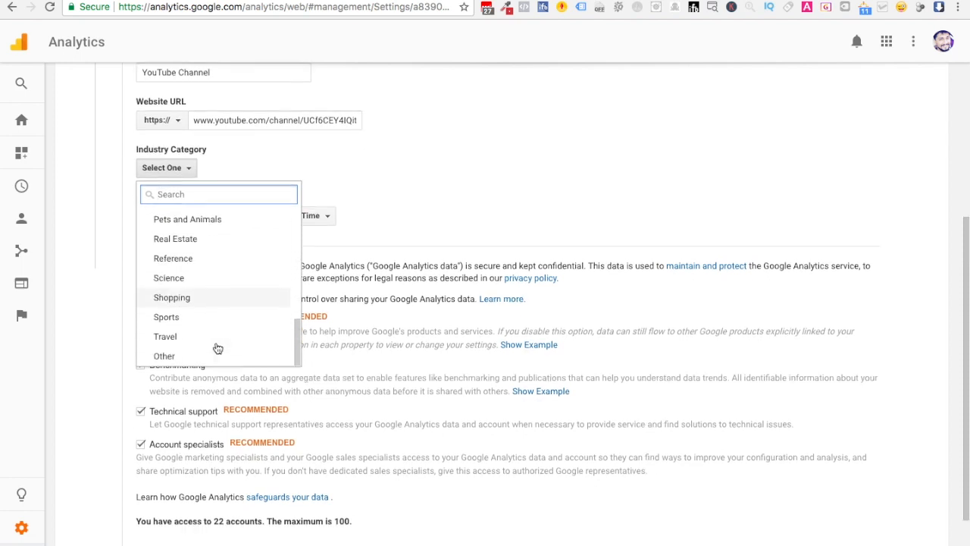
click(164, 355)
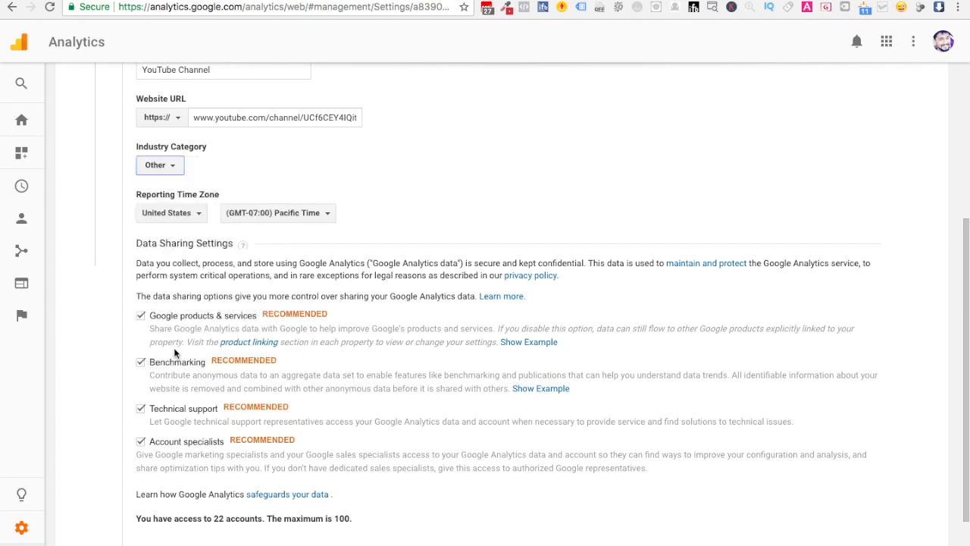
Search 'ind' in the reporting time zone country list to pick India (India Standard Time)
scroll(up, 3)
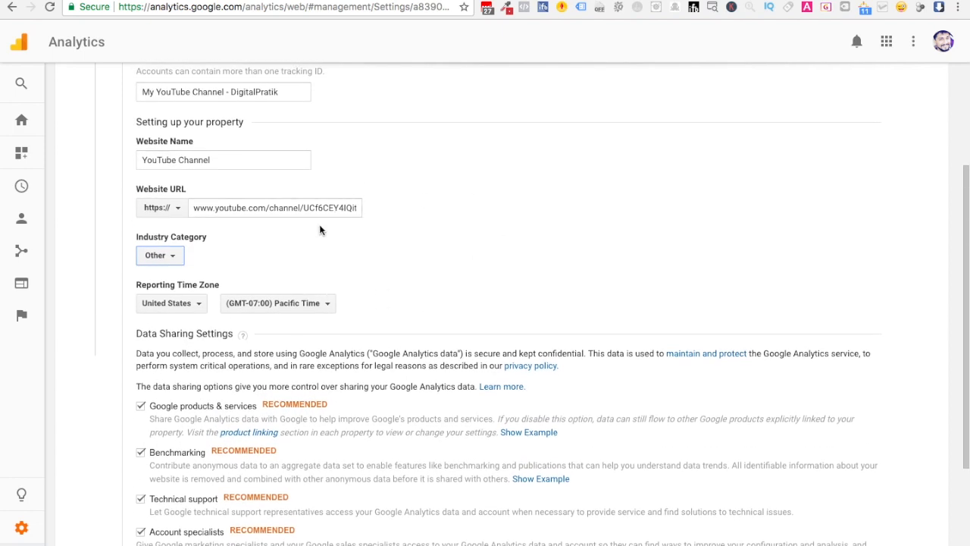
mouse_move(200, 293)
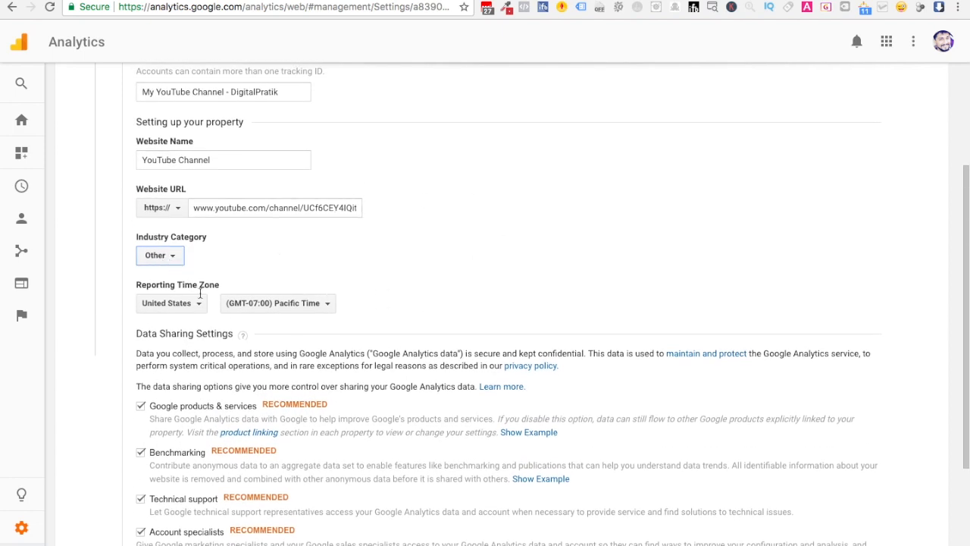
mouse_move(230, 280)
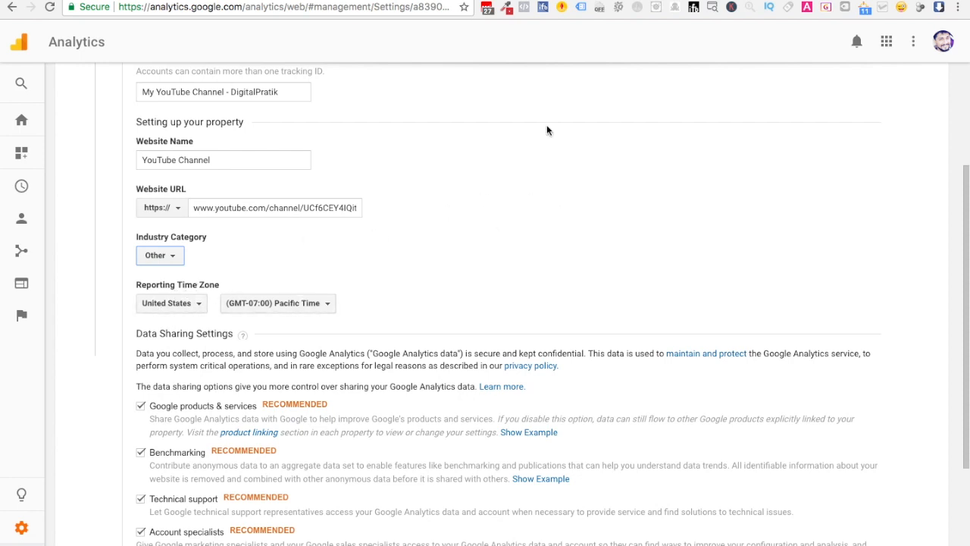
mouse_move(551, 244)
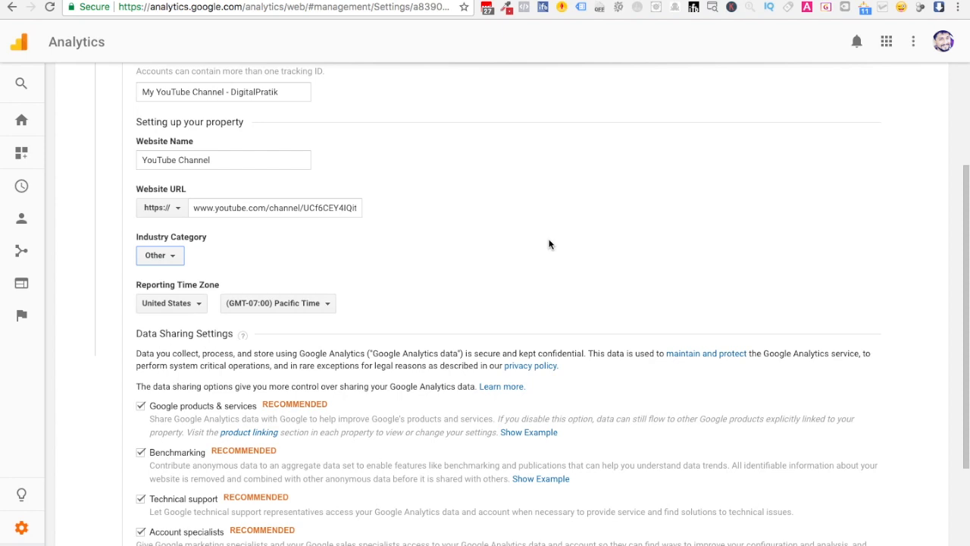
mouse_move(171, 303)
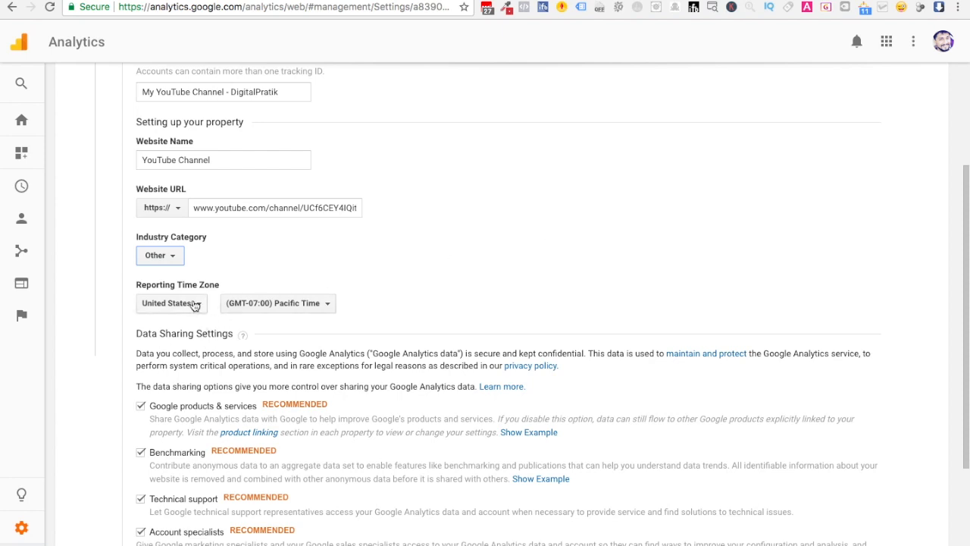
click(172, 303)
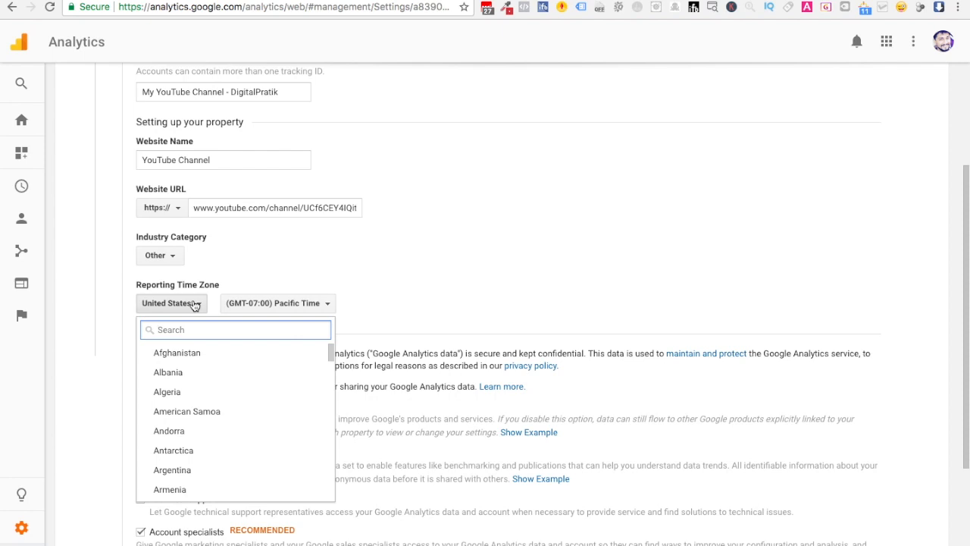
text(ind)
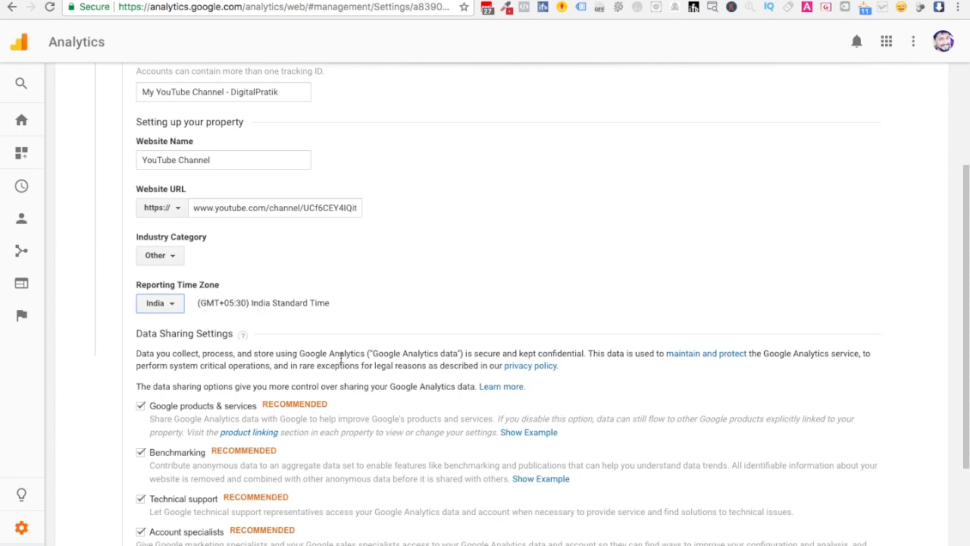
scroll(down, 3)
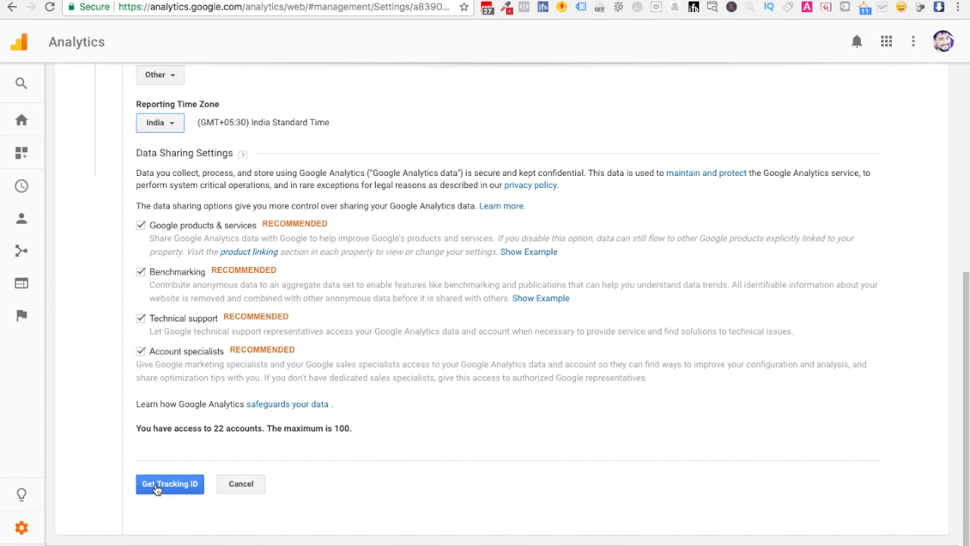
mouse_move(163, 494)
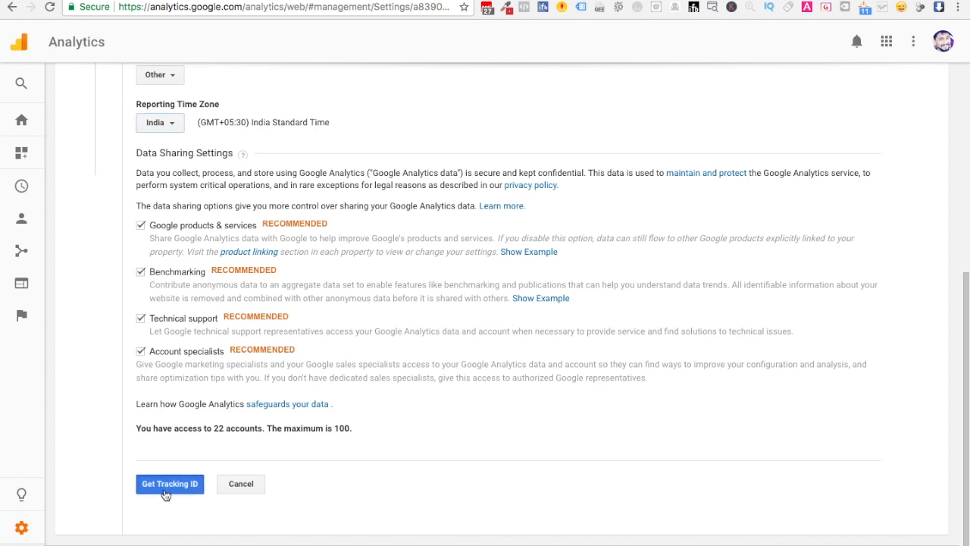
Request the tracking ID and accept the terms of service with India as the country
click(170, 484)
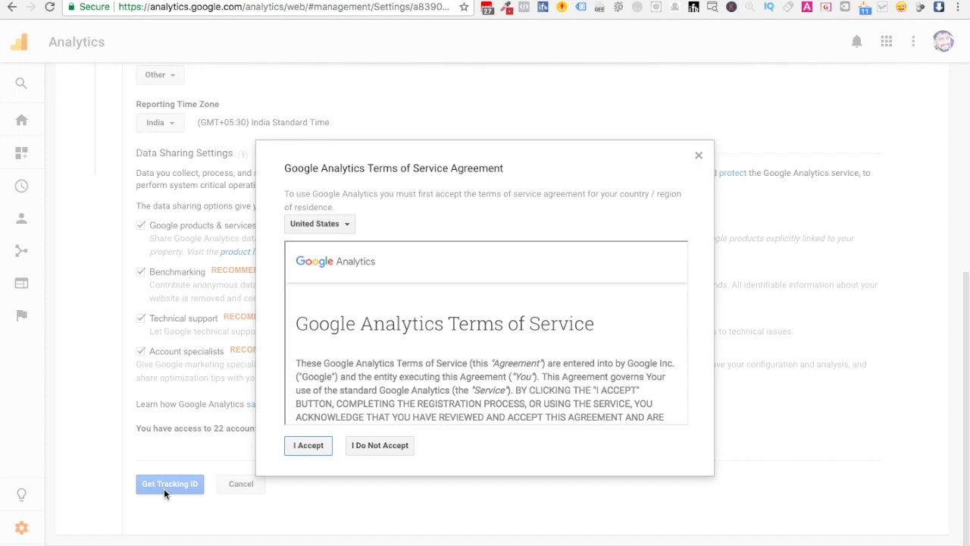
mouse_move(332, 175)
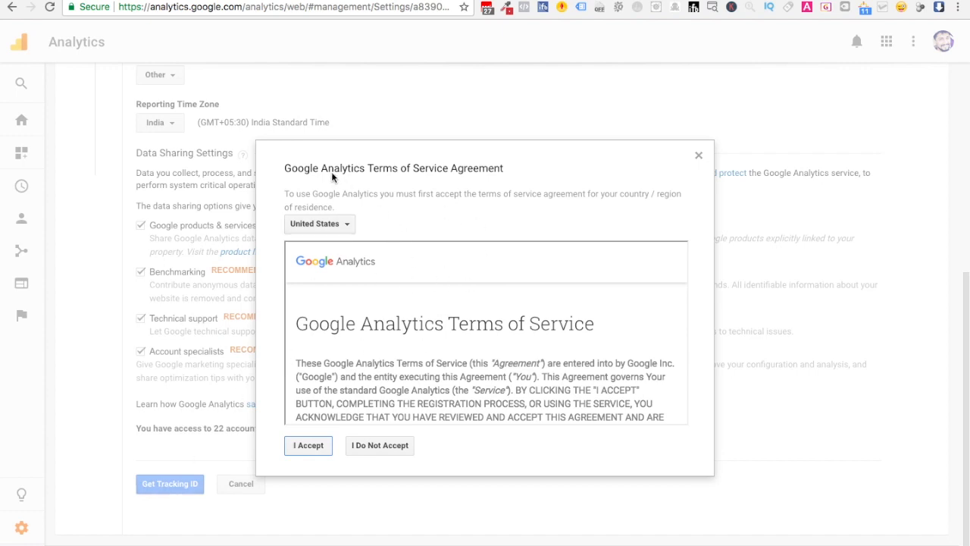
click(318, 222)
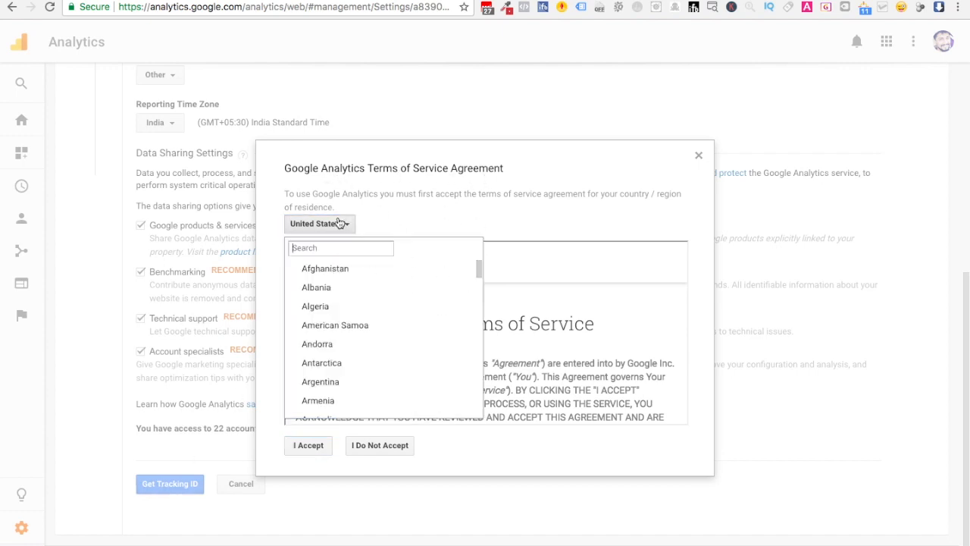
text(india)
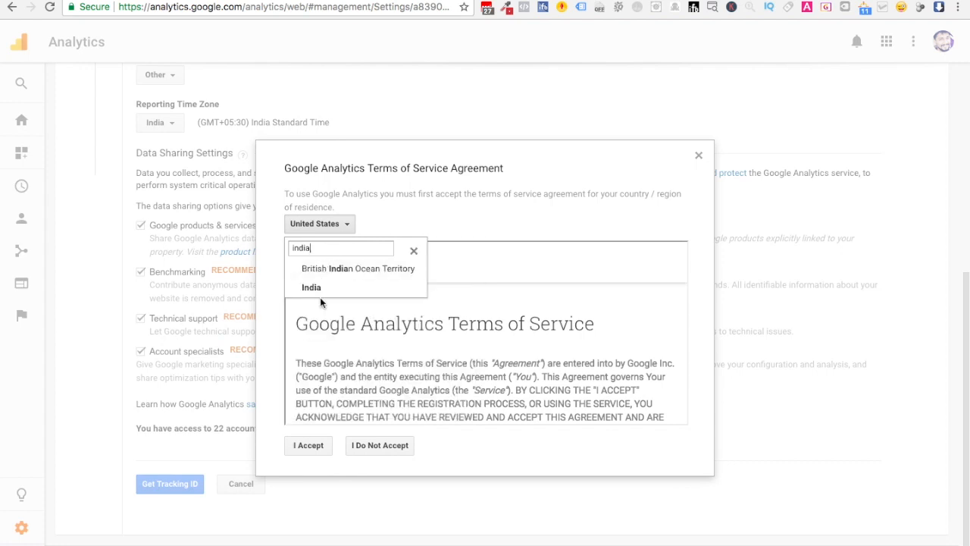
click(310, 287)
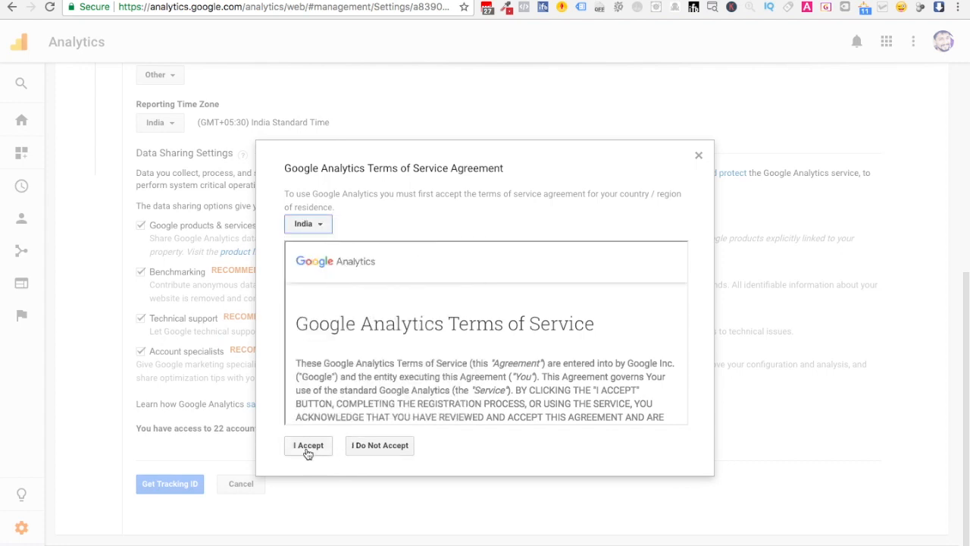
click(308, 445)
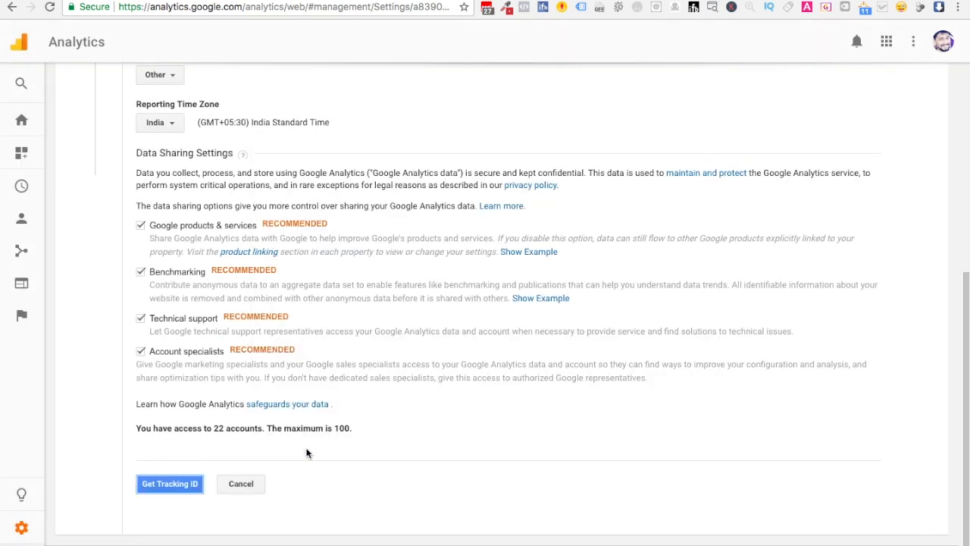
click(170, 484)
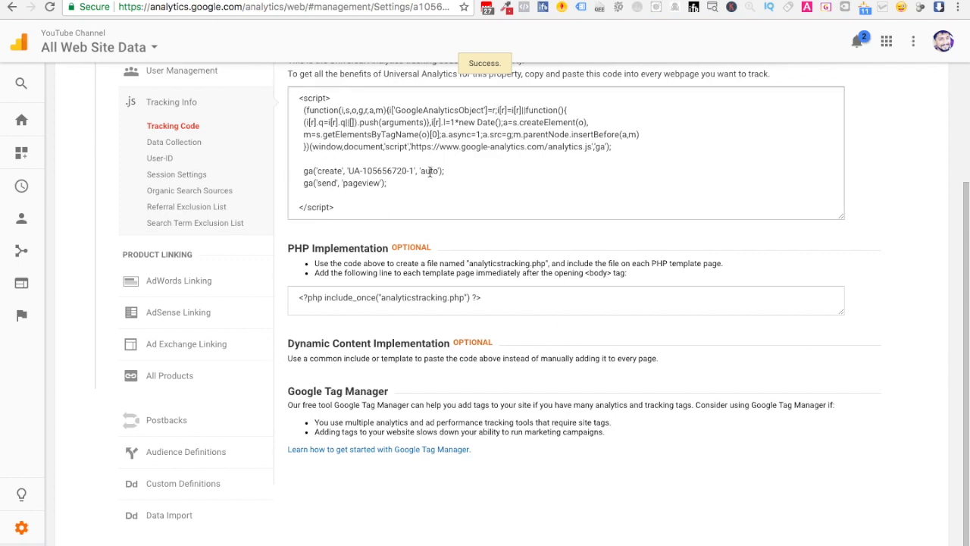
scroll(up, 3)
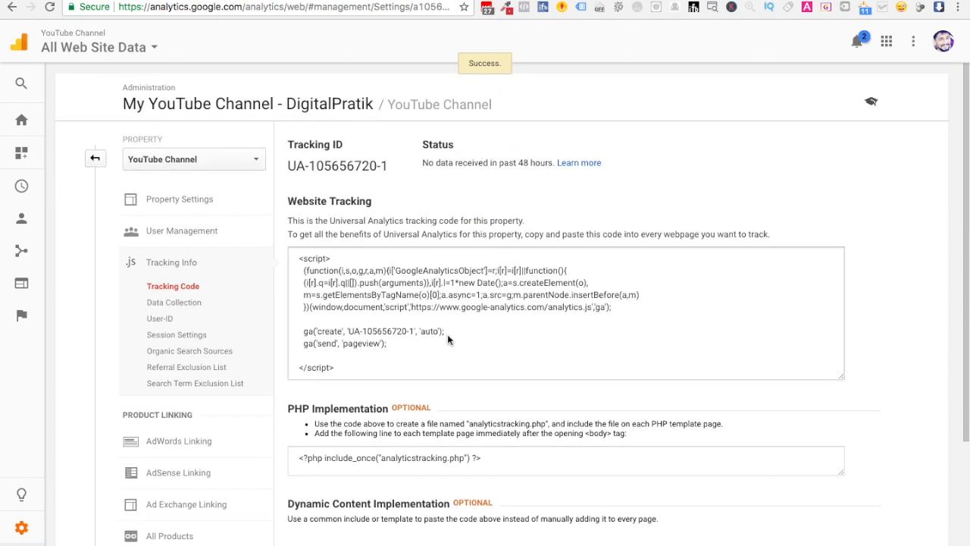
scroll(down, 3)
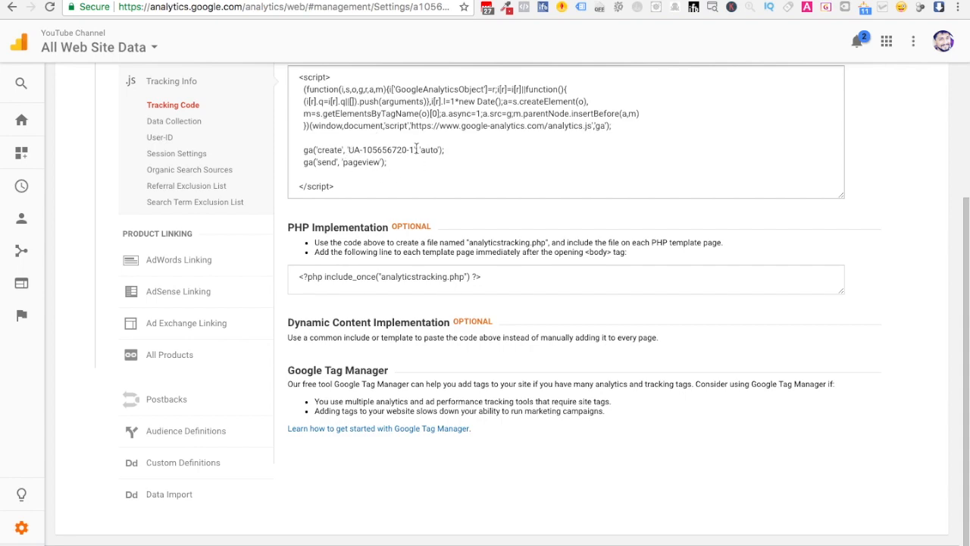
scroll(up, 3)
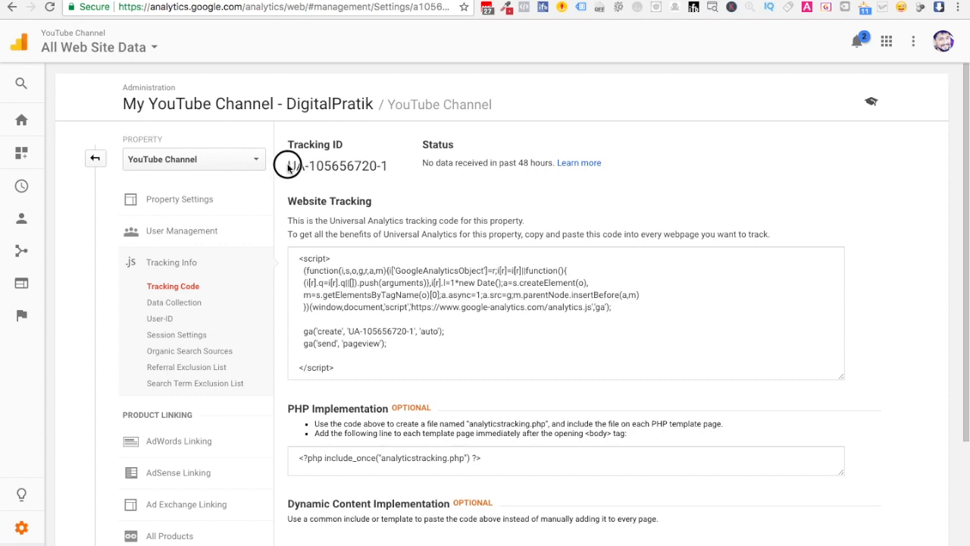
double_click(337, 165)
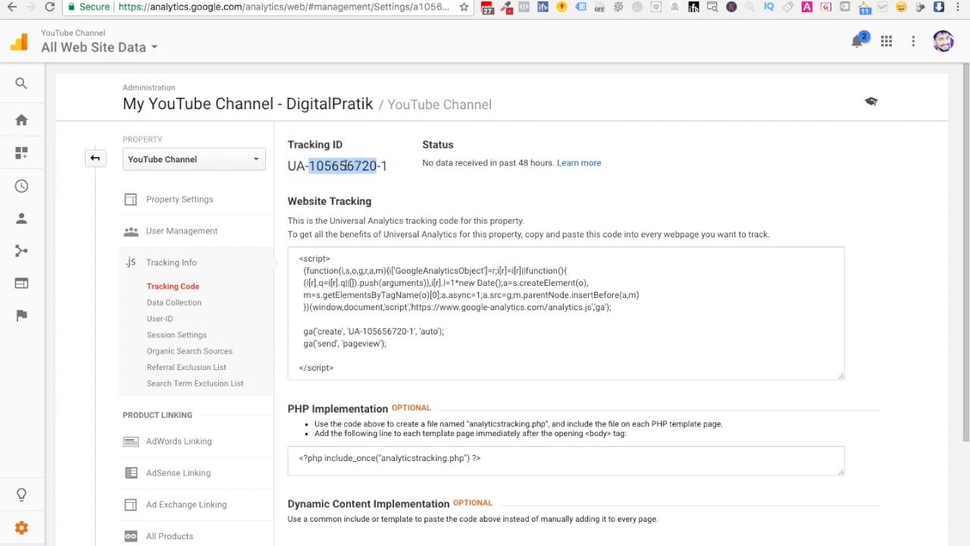
triple_click(337, 165)
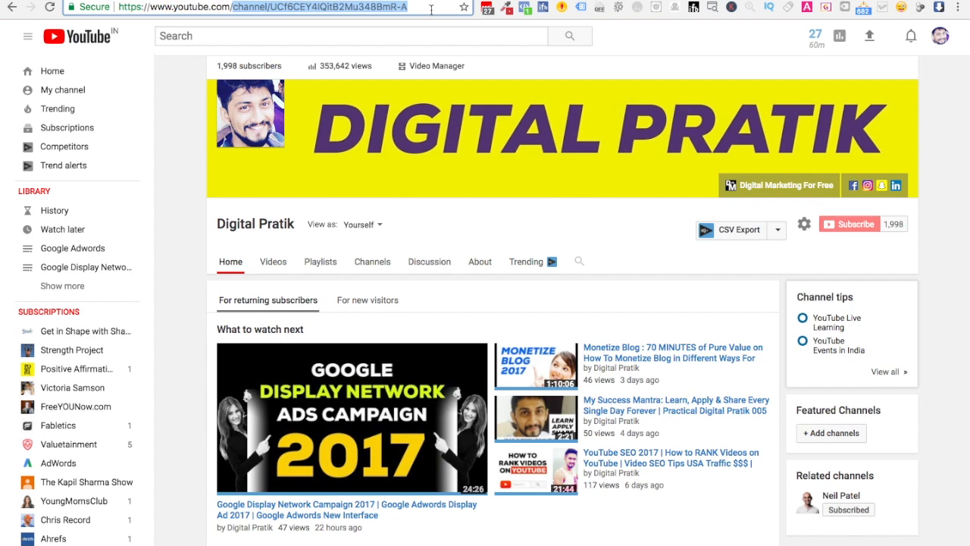
Go to Creator Studio and show the channel's Advanced settings
click(62, 89)
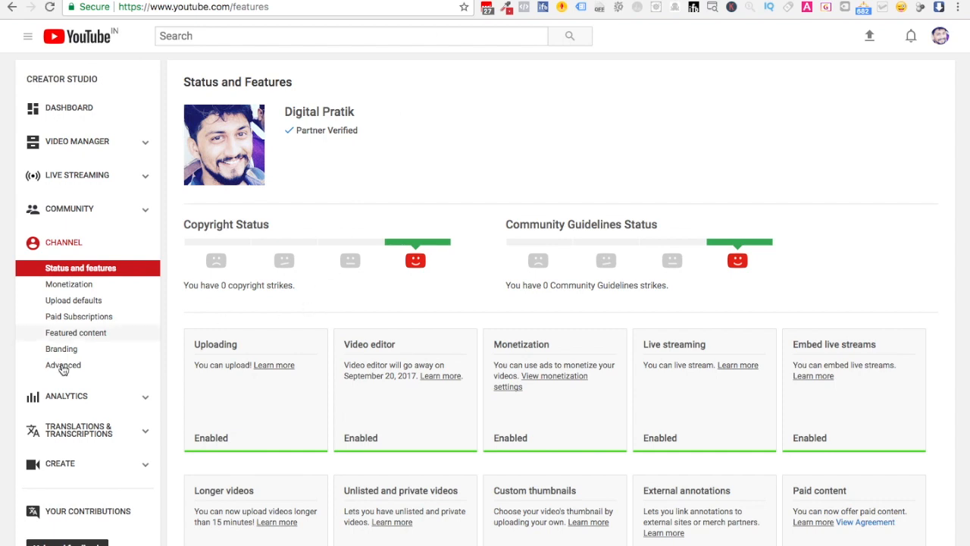
click(62, 364)
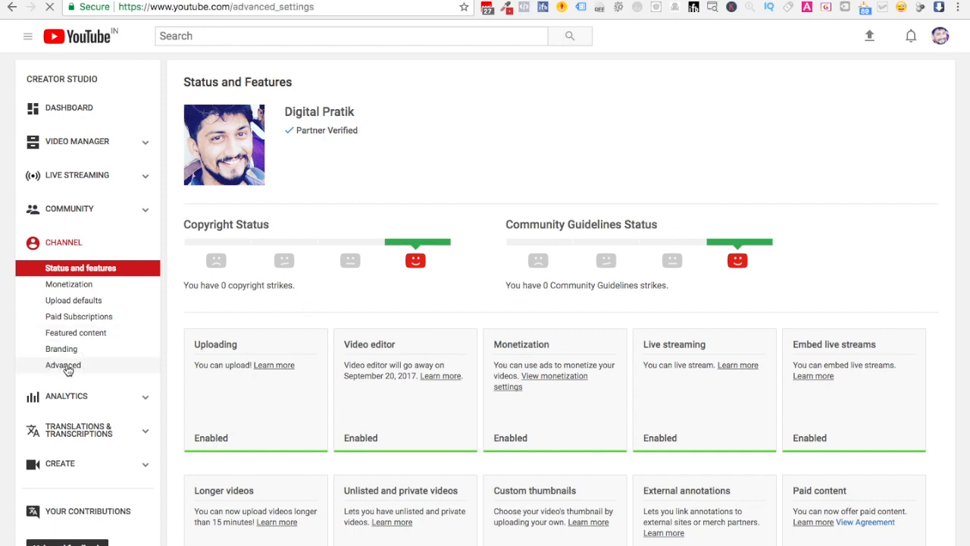
click(62, 364)
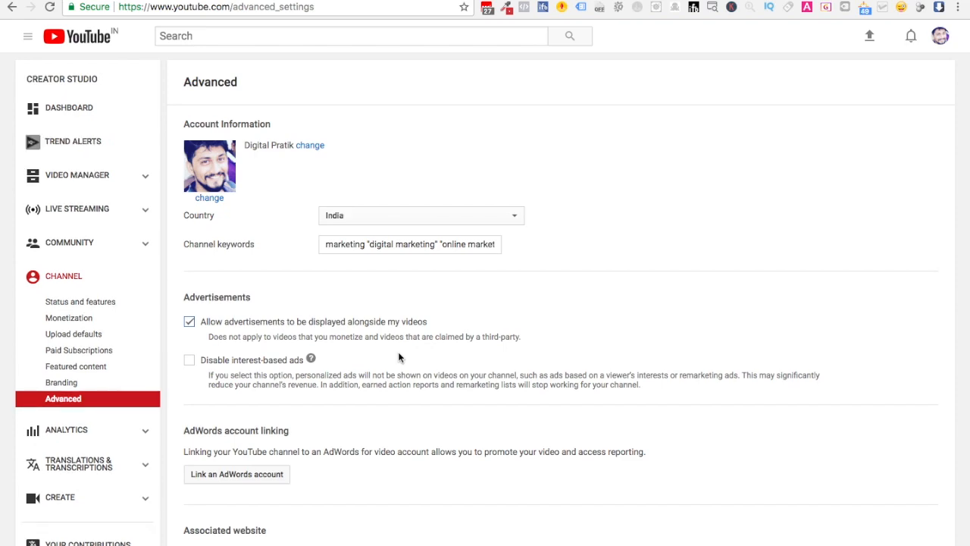
scroll(down, 3)
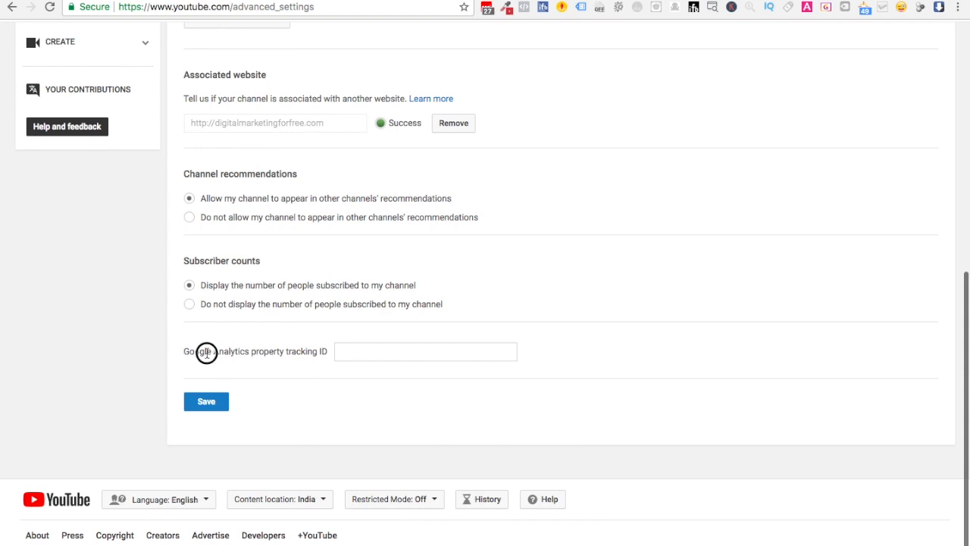
click(424, 351)
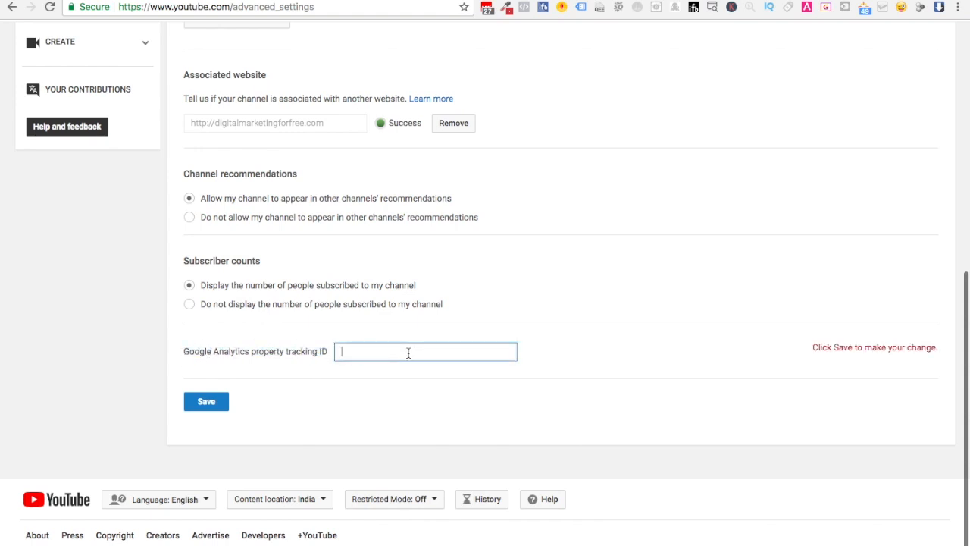
text(UA-105656720-1)
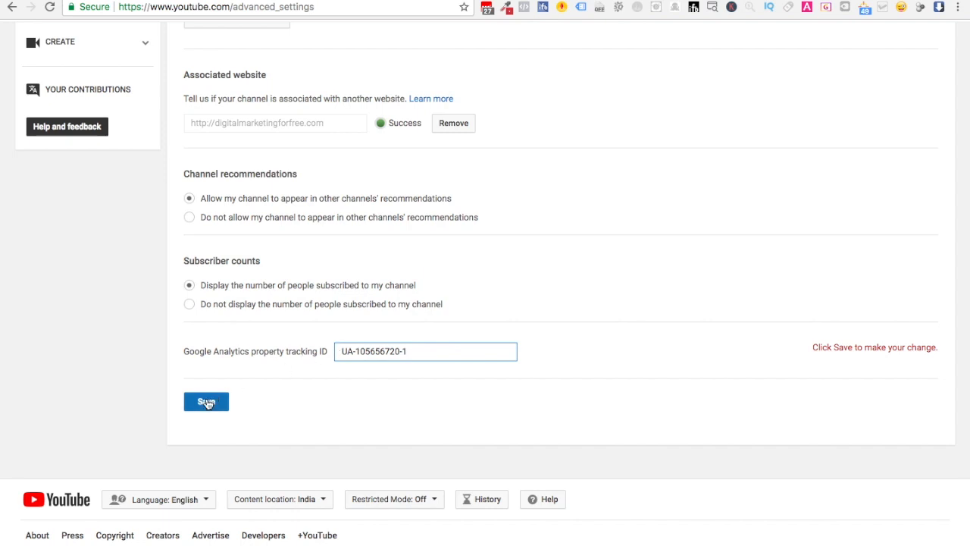
click(206, 400)
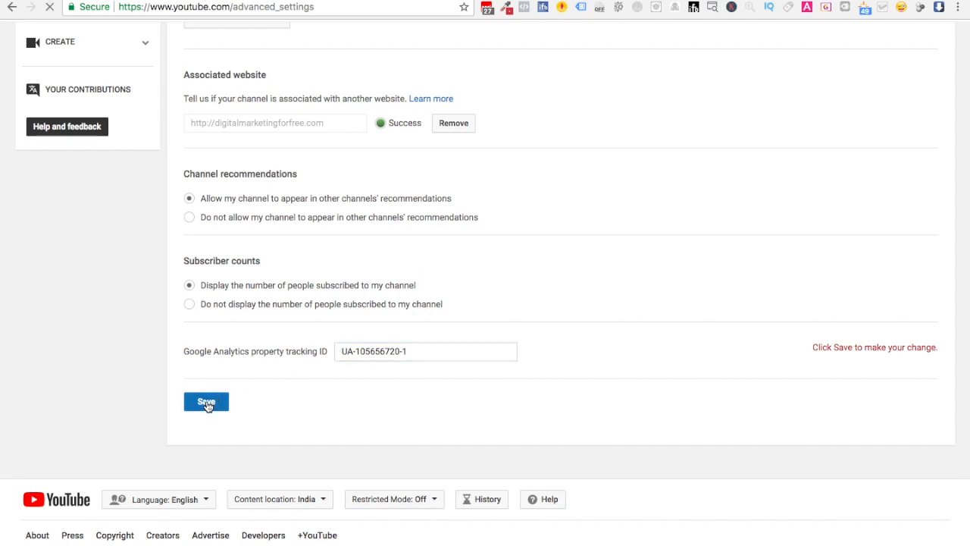
click(206, 400)
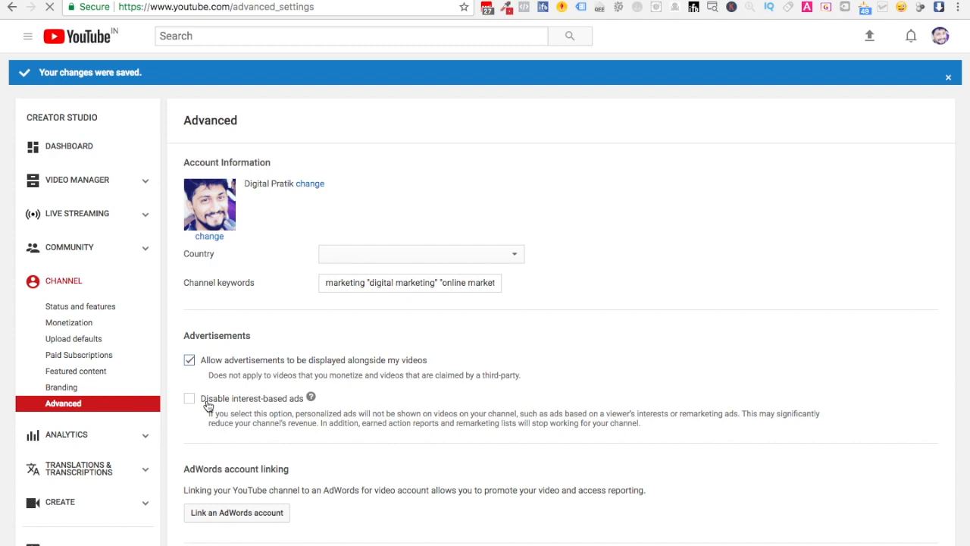
click(421, 255)
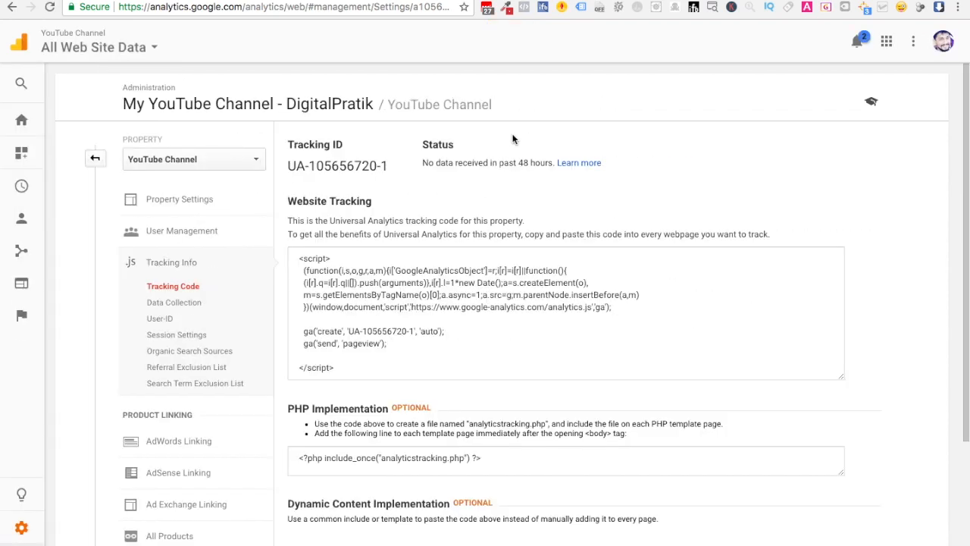
mouse_move(435, 264)
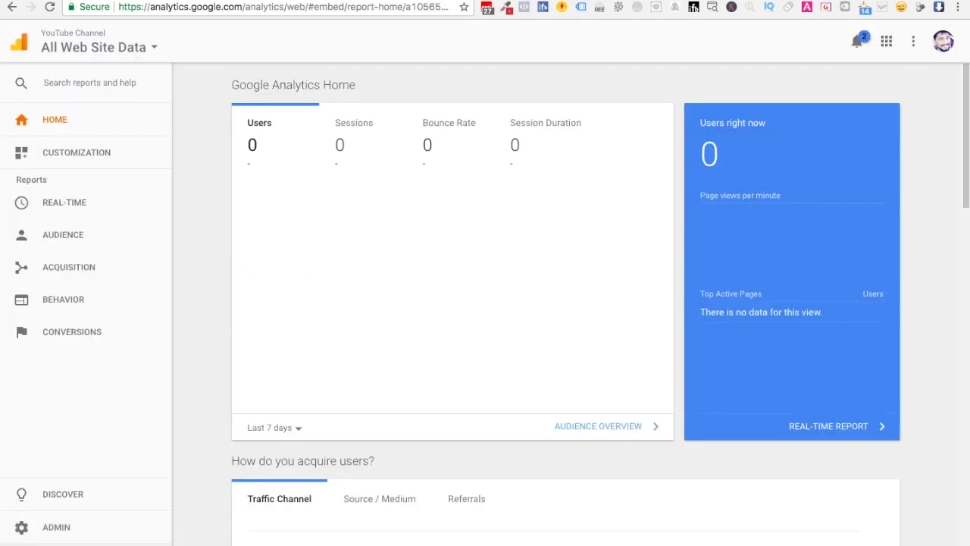
mouse_move(289, 203)
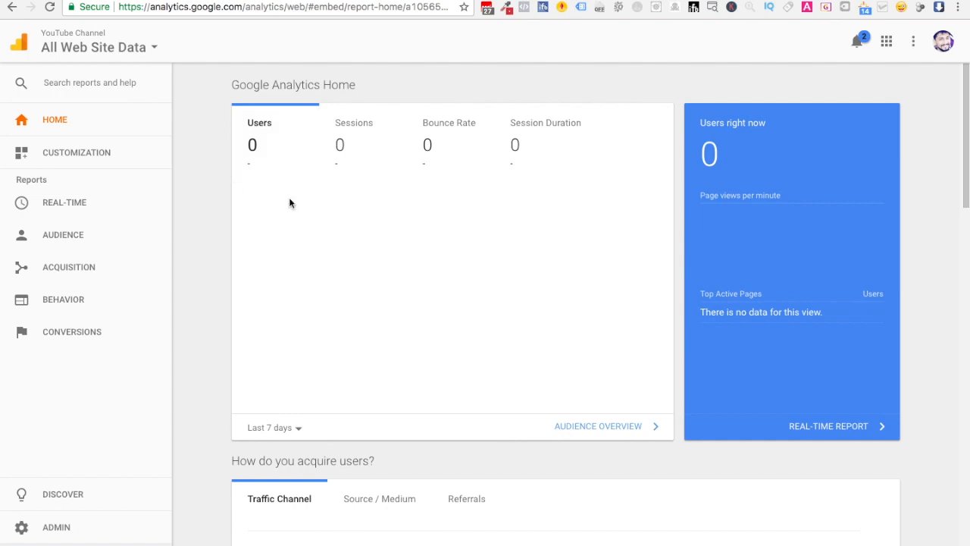
mouse_move(200, 333)
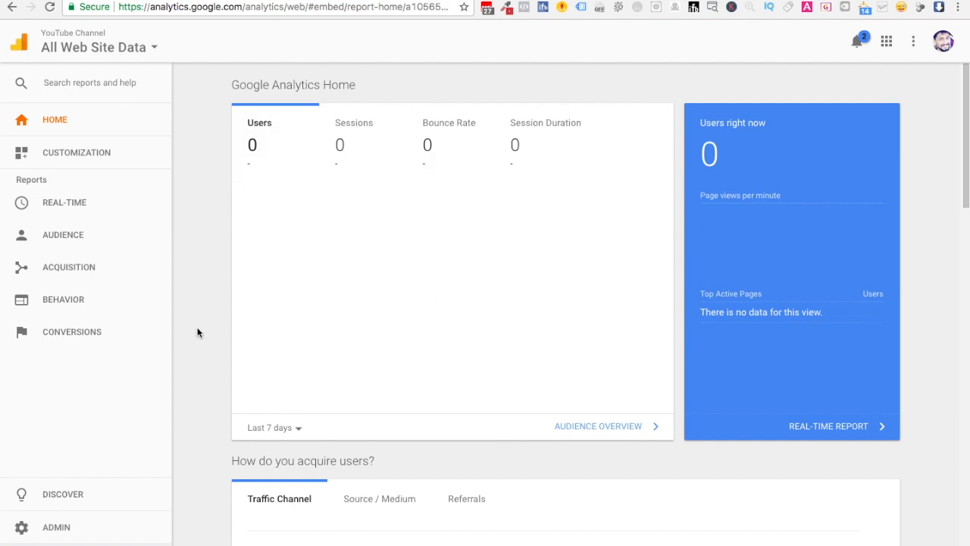